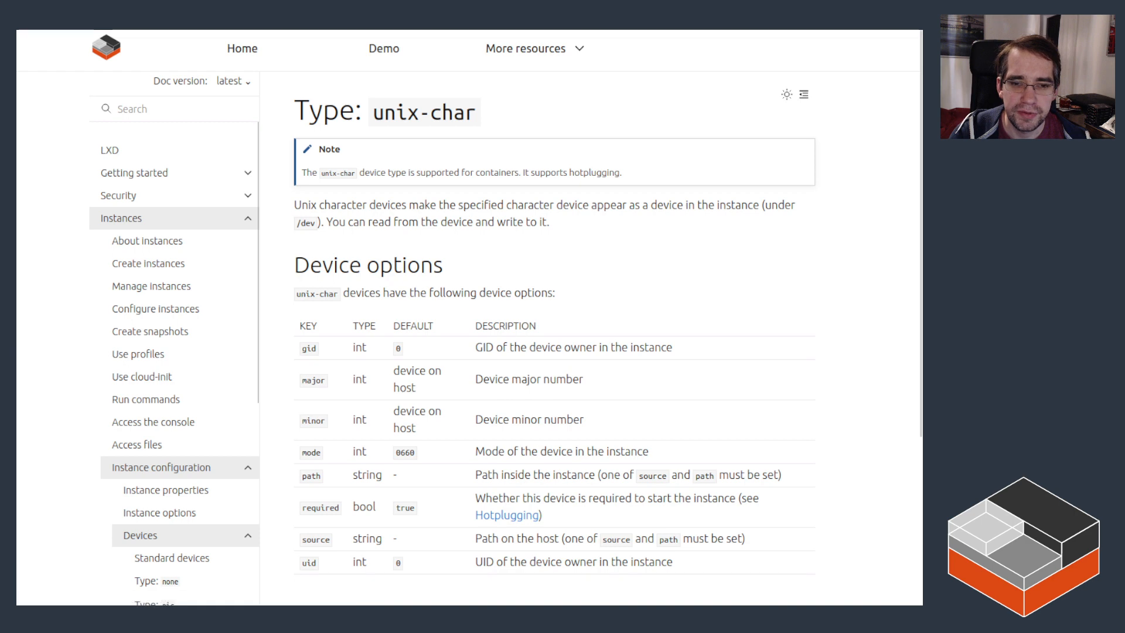
Step: Read the unix-char Hotplugging notes, then open the unix-block device reference page
scroll(down, 3)
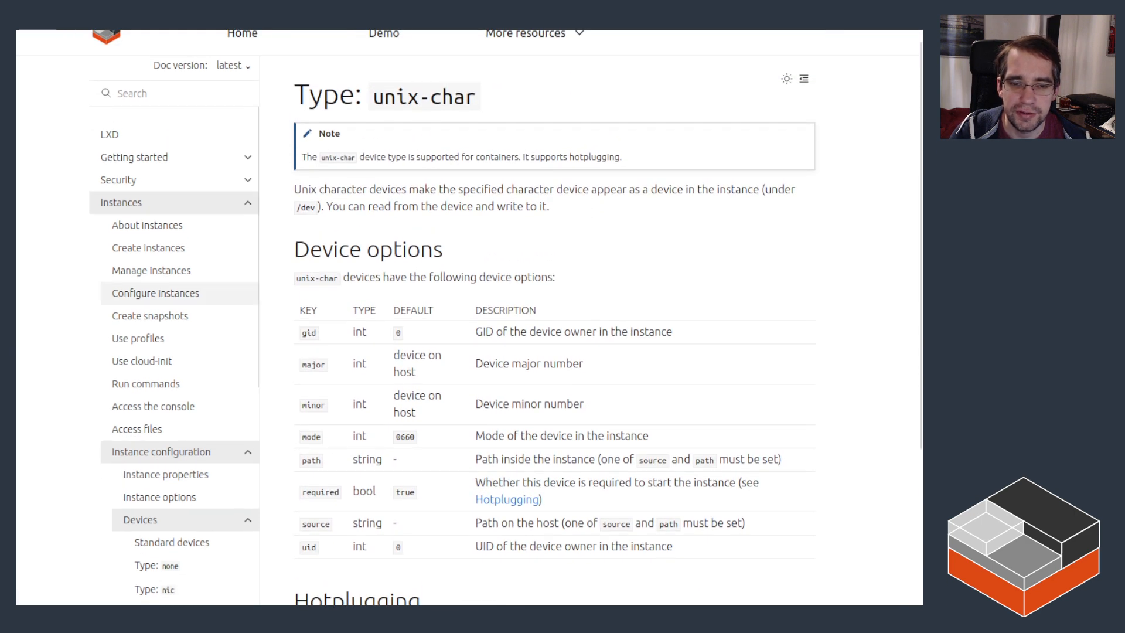
scroll(down, 3)
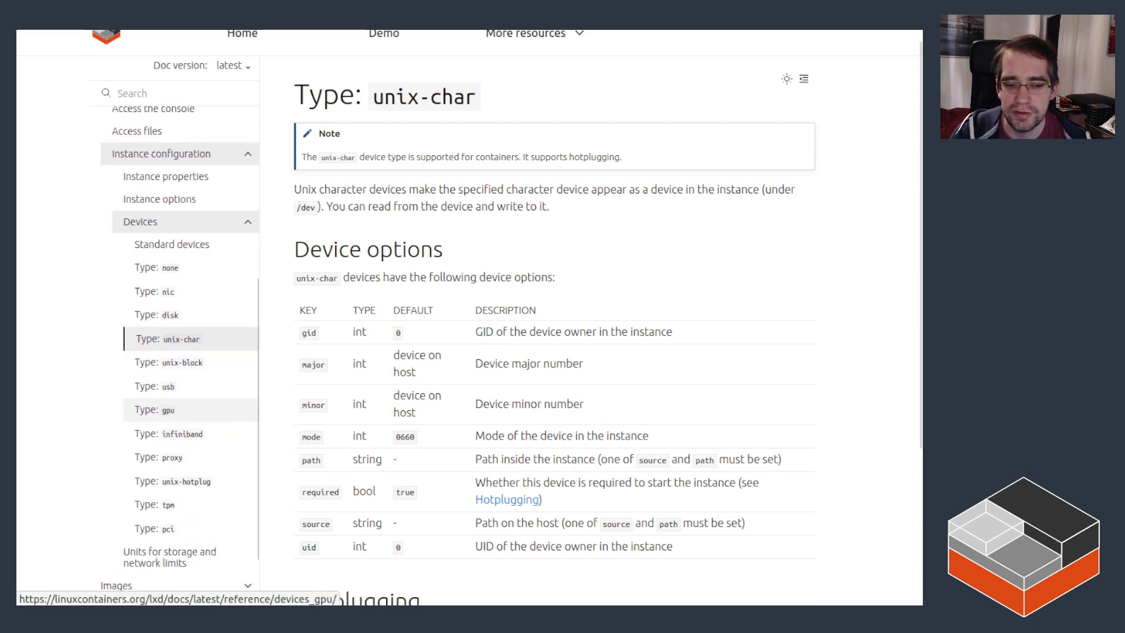
mouse_move(172, 481)
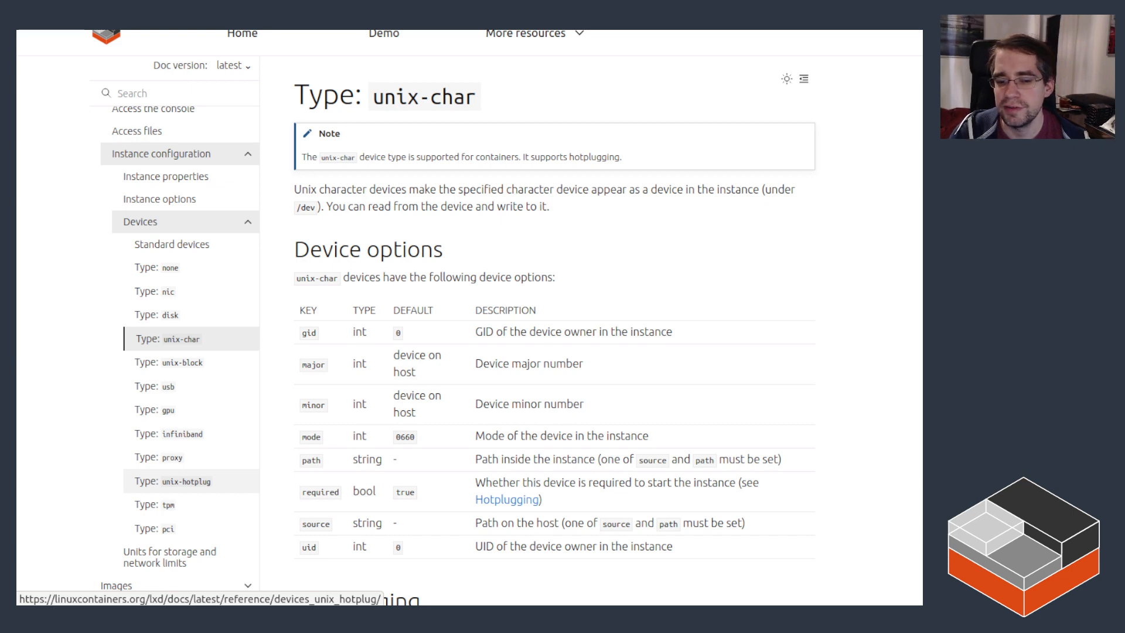
scroll(down, 3)
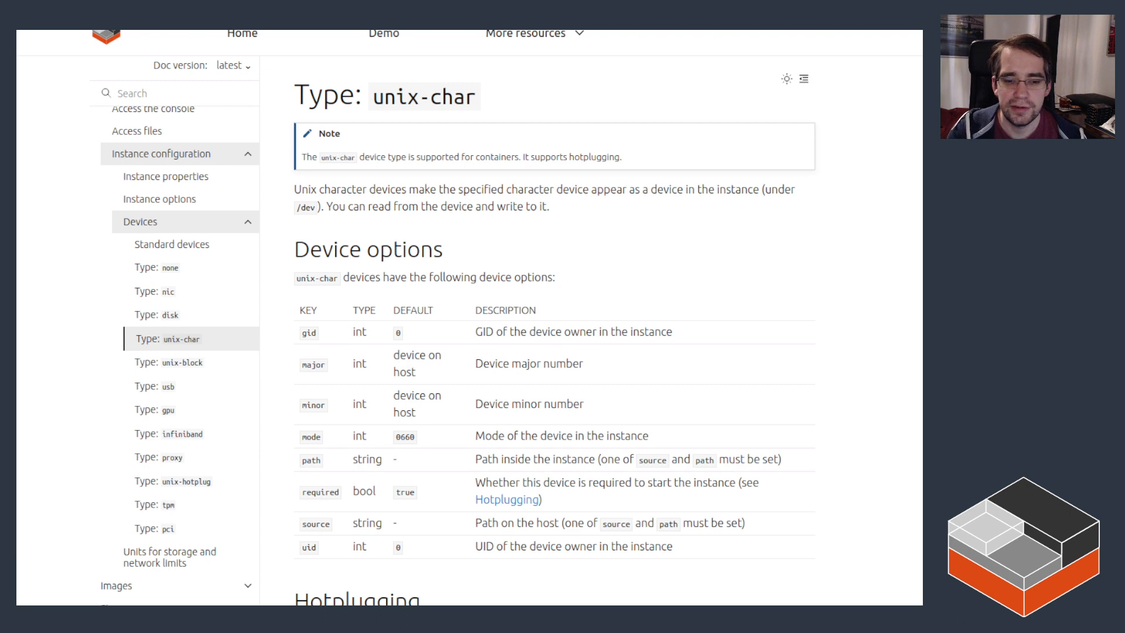
scroll(down, 3)
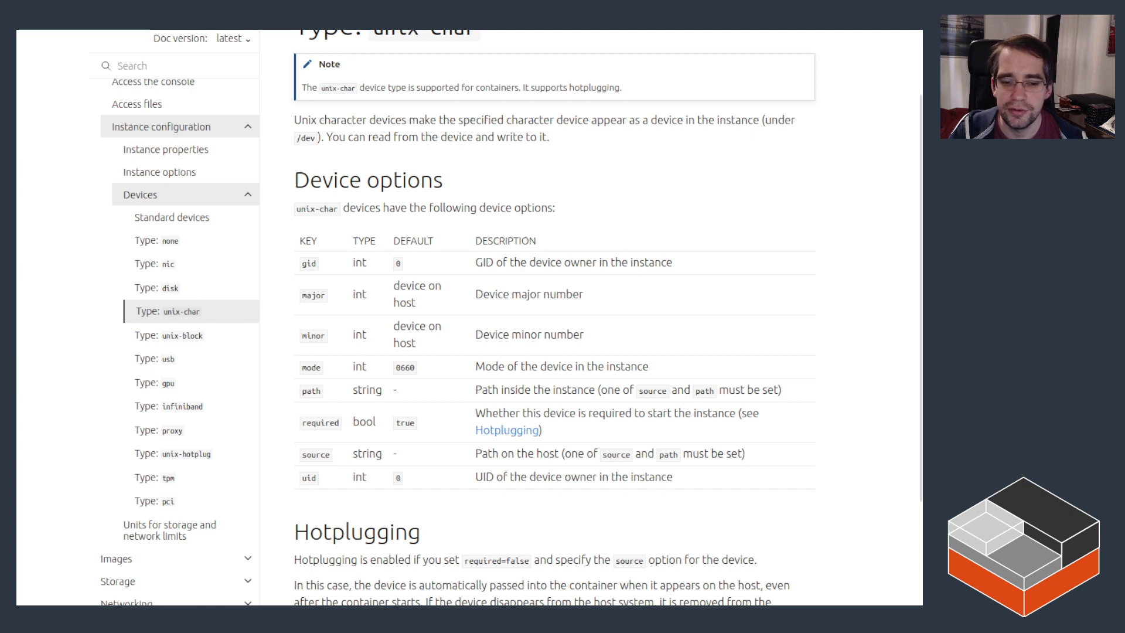
double_click(315, 454)
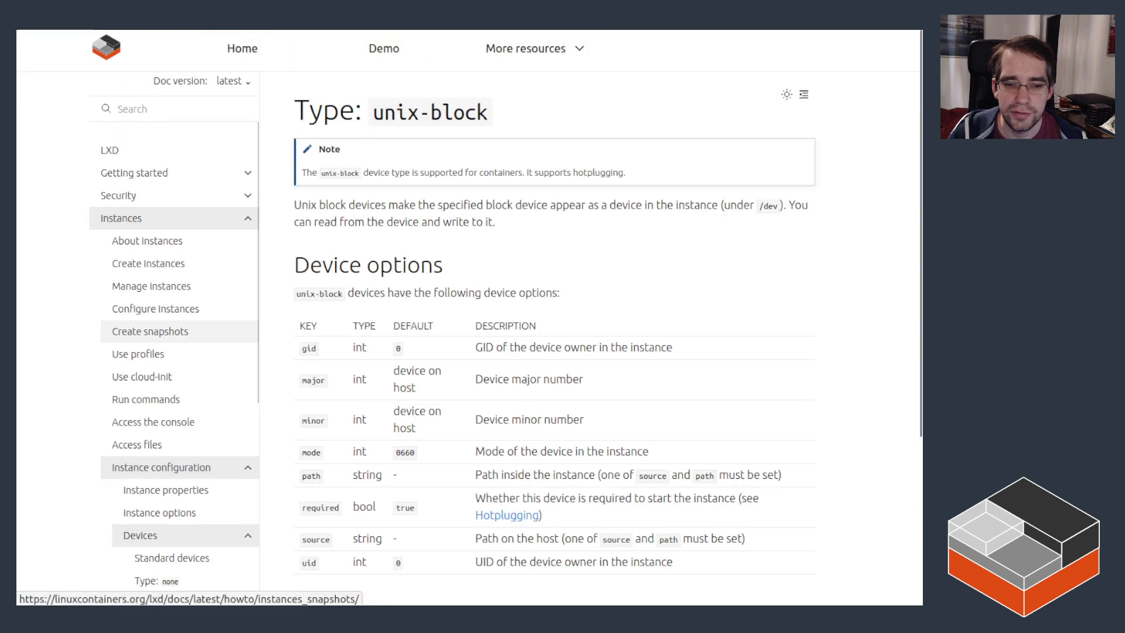
Step: Review unix-block options and hotplugging notes, then open the unix-hotplug device page
scroll(down, 3)
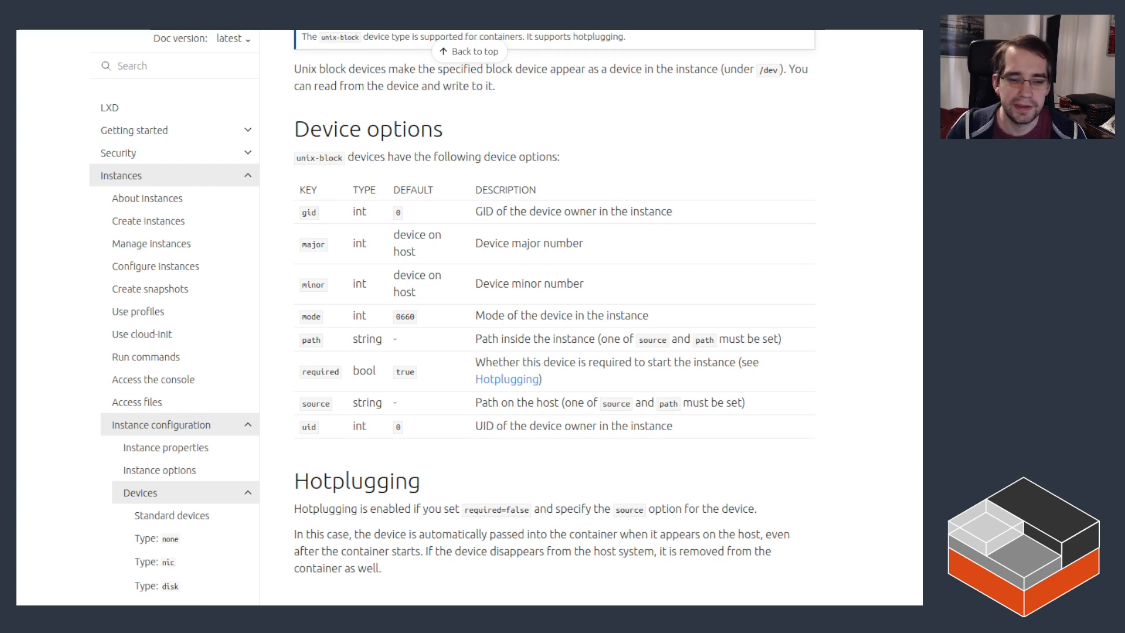
scroll(down, 3)
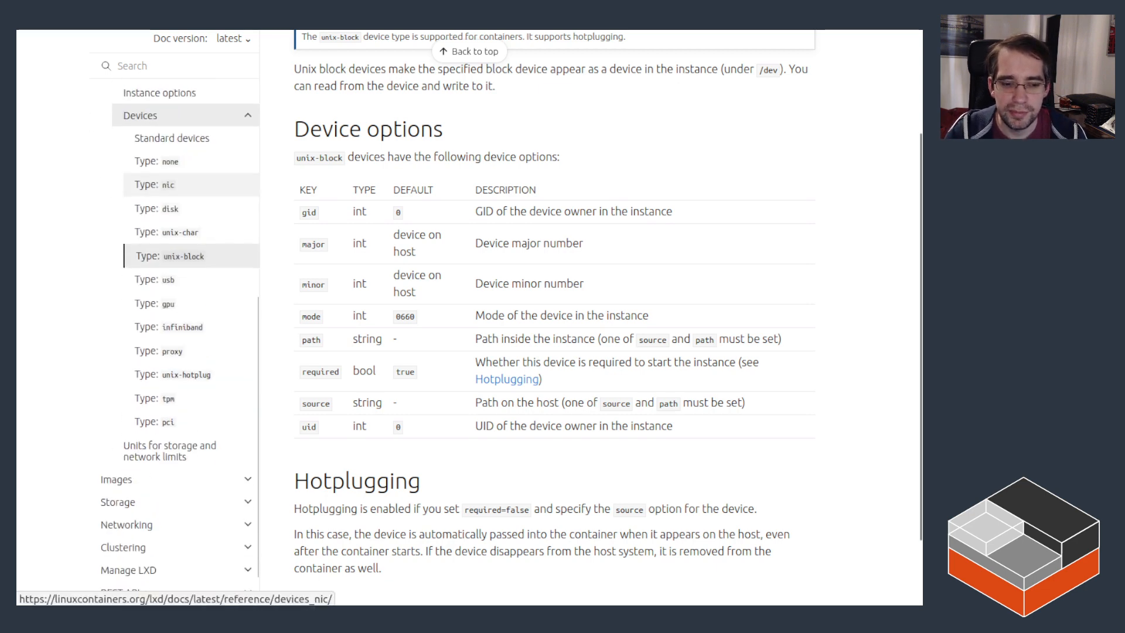
click(173, 374)
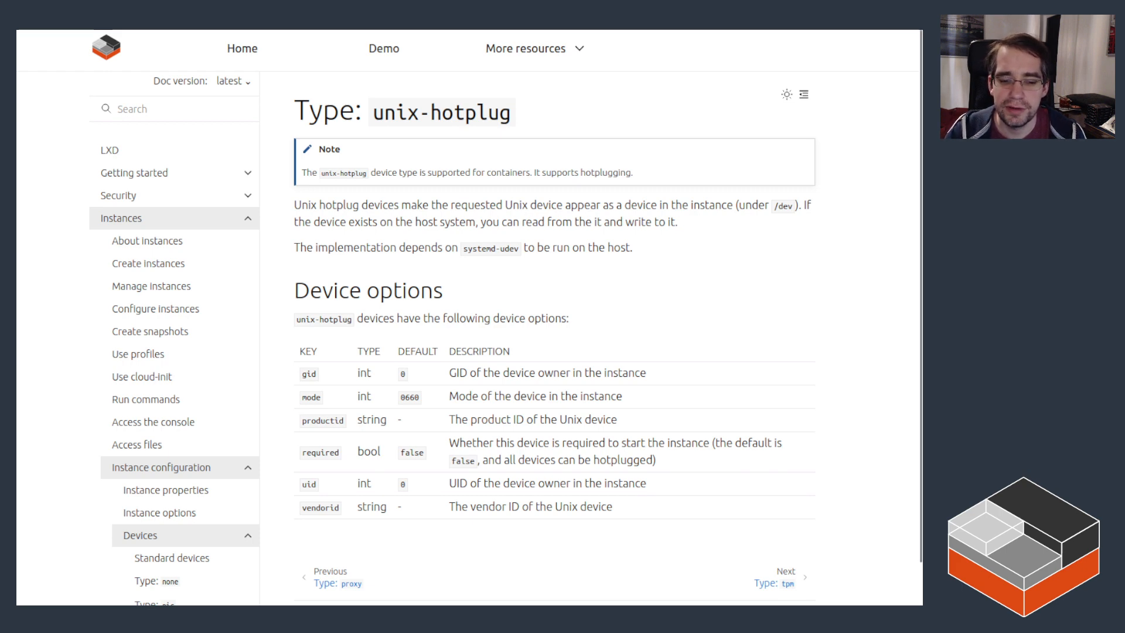
double_click(319, 507)
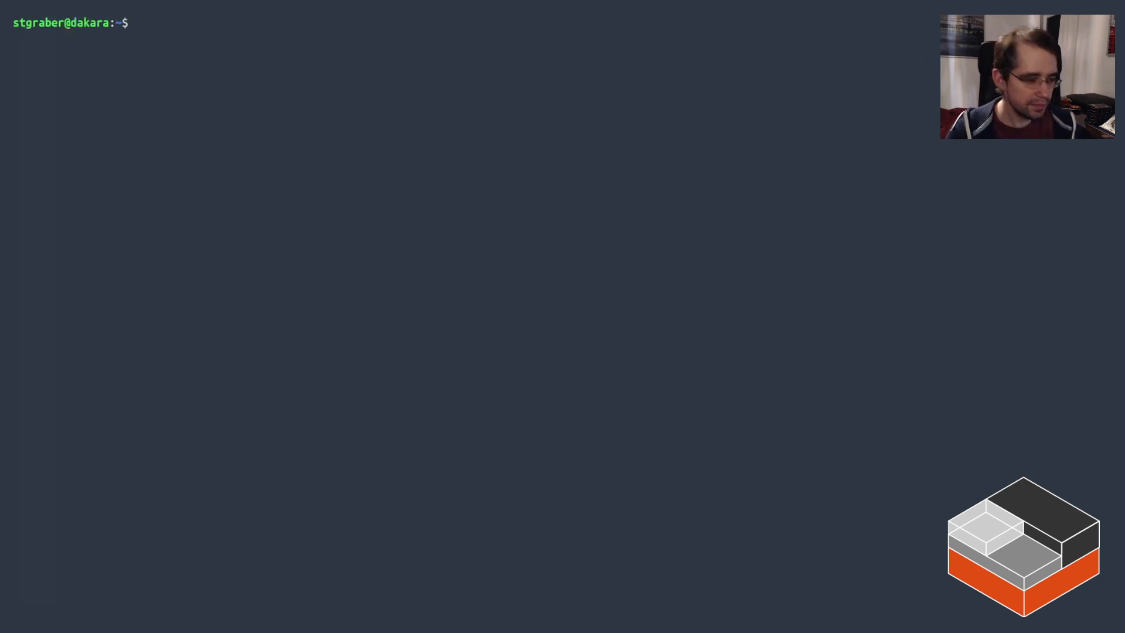
Step: Confirm no containers exist with lxc list, then launch images:ubuntu/22.04 as u1
text(lxc list)
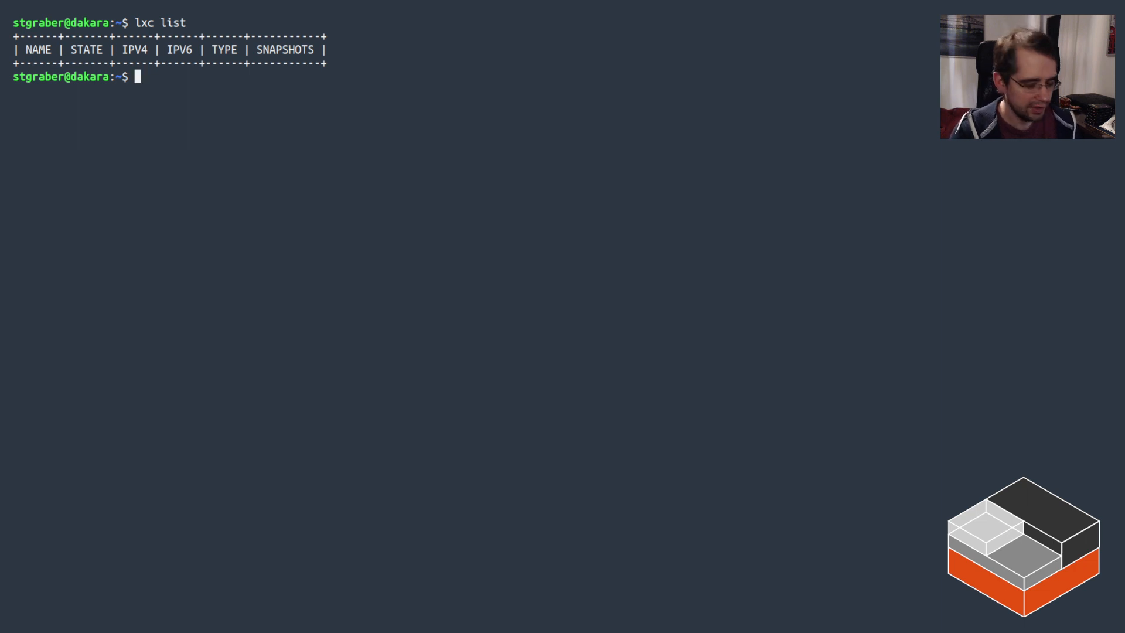
text(lxc launch image)
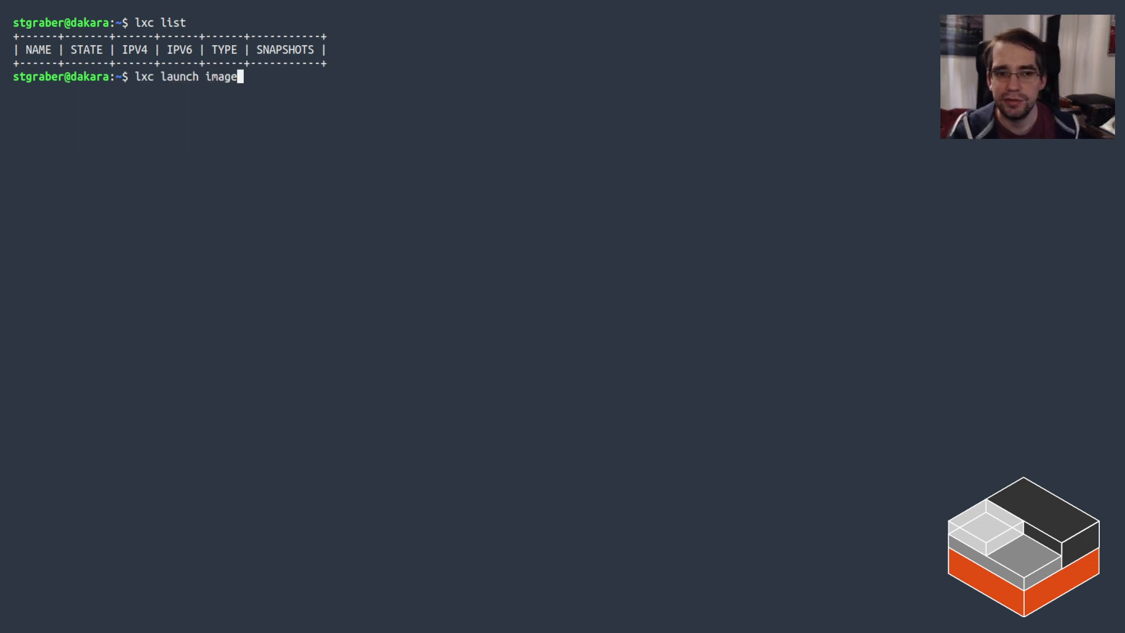
text(s:ubuntu/)
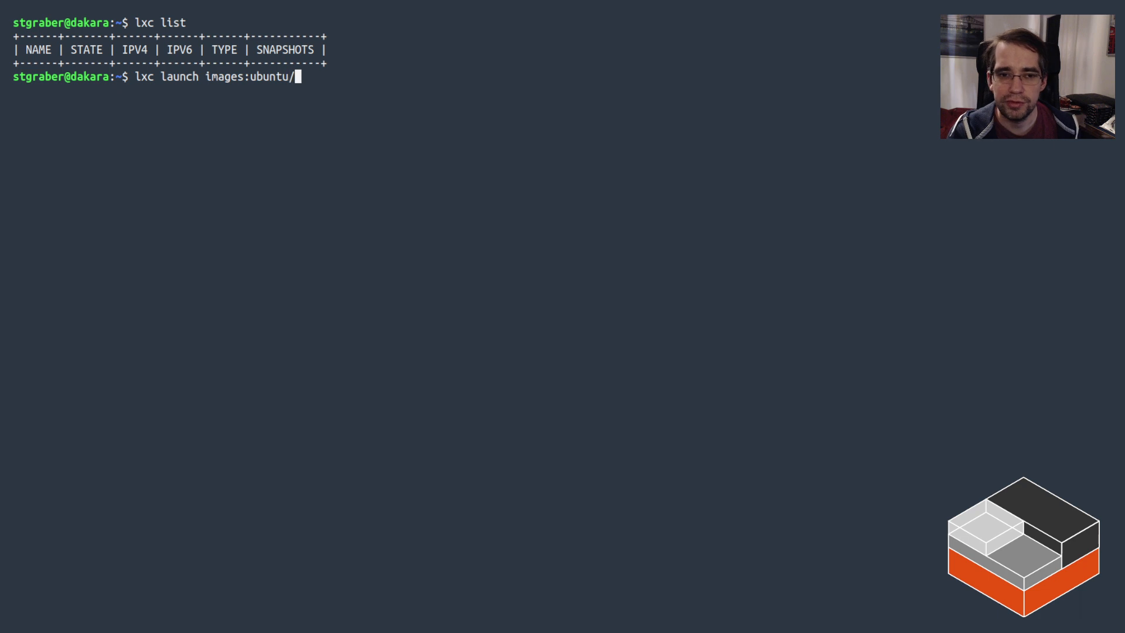
text(22.04 u1)
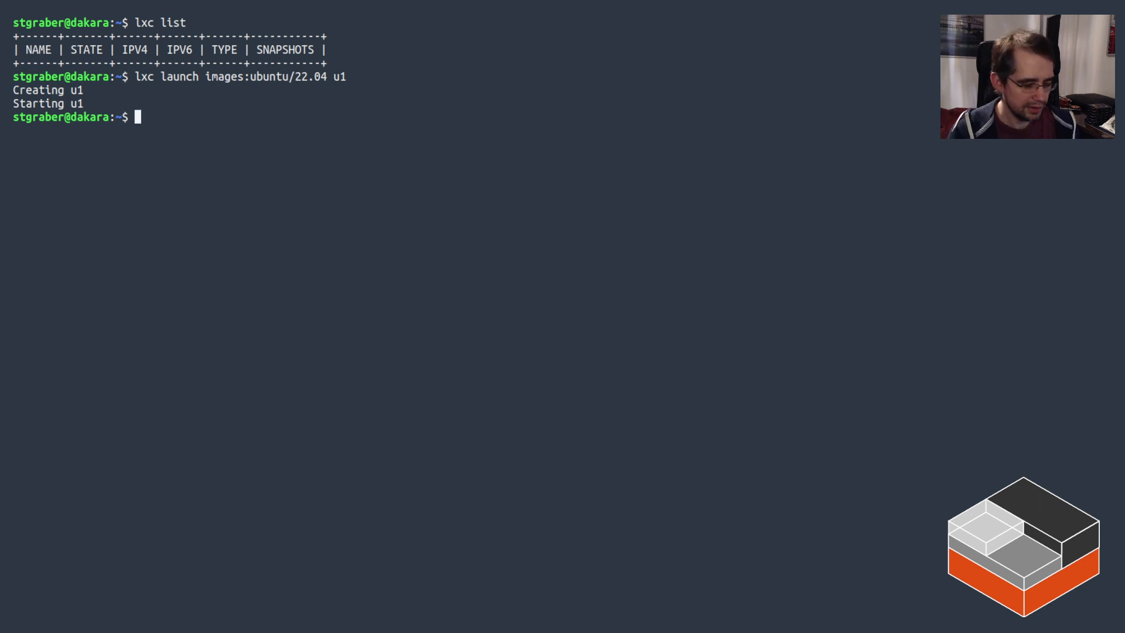
text(lxc)
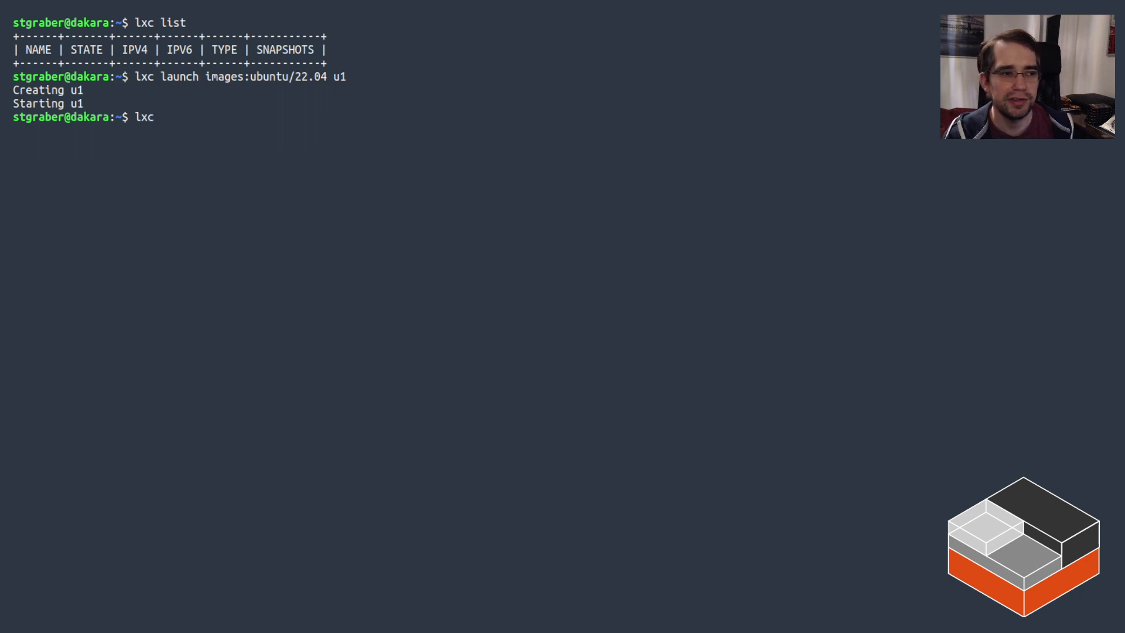
Step: Add a kvm unix-char device with path=/dev/kvm to u1, then open bash inside it
text(config device add)
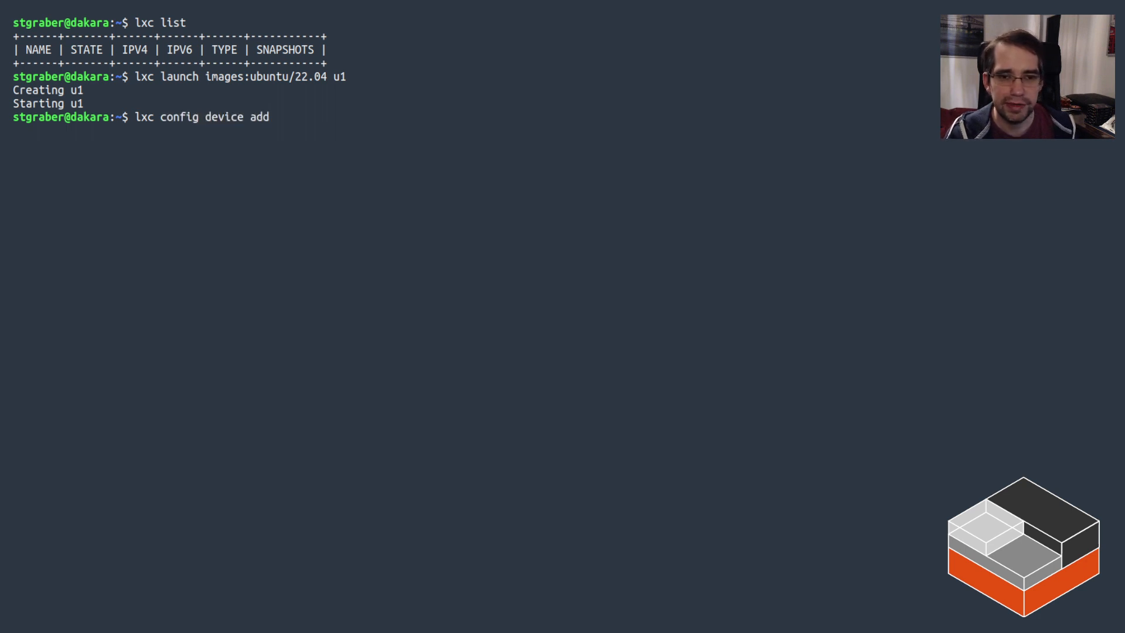
text(u1 kvm unix-)
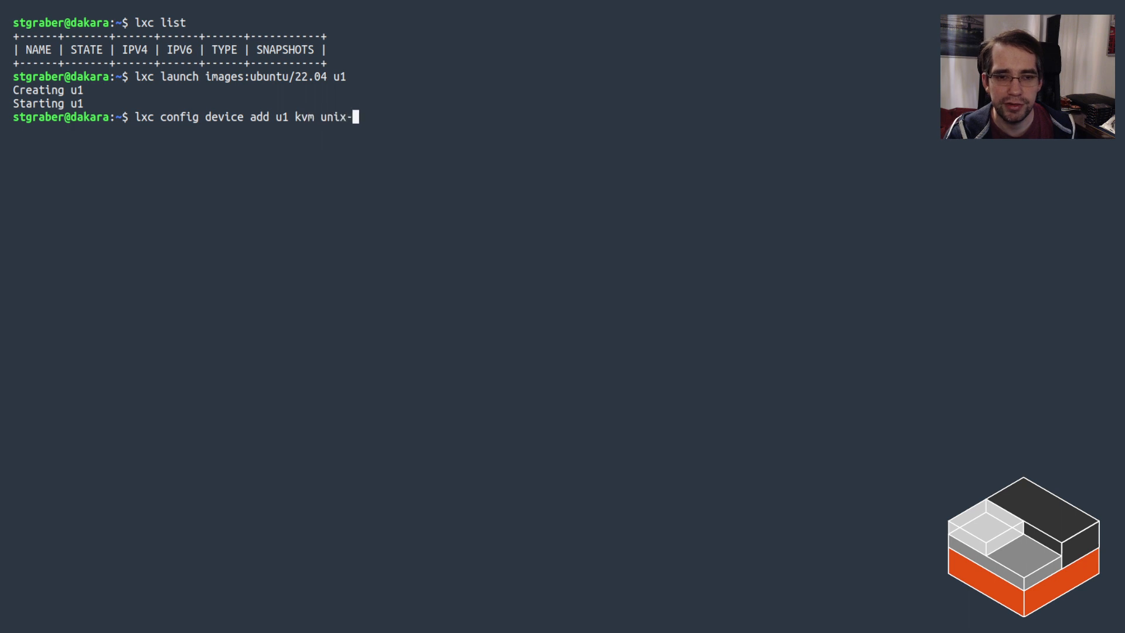
text(char sou)
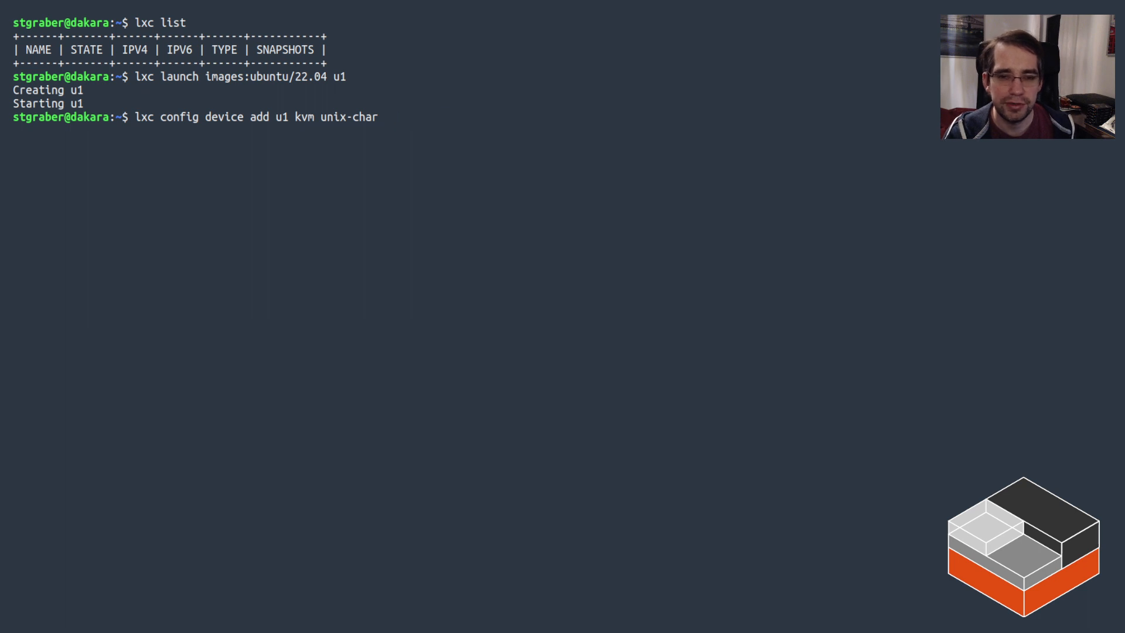
text(path=/dev/kvm)
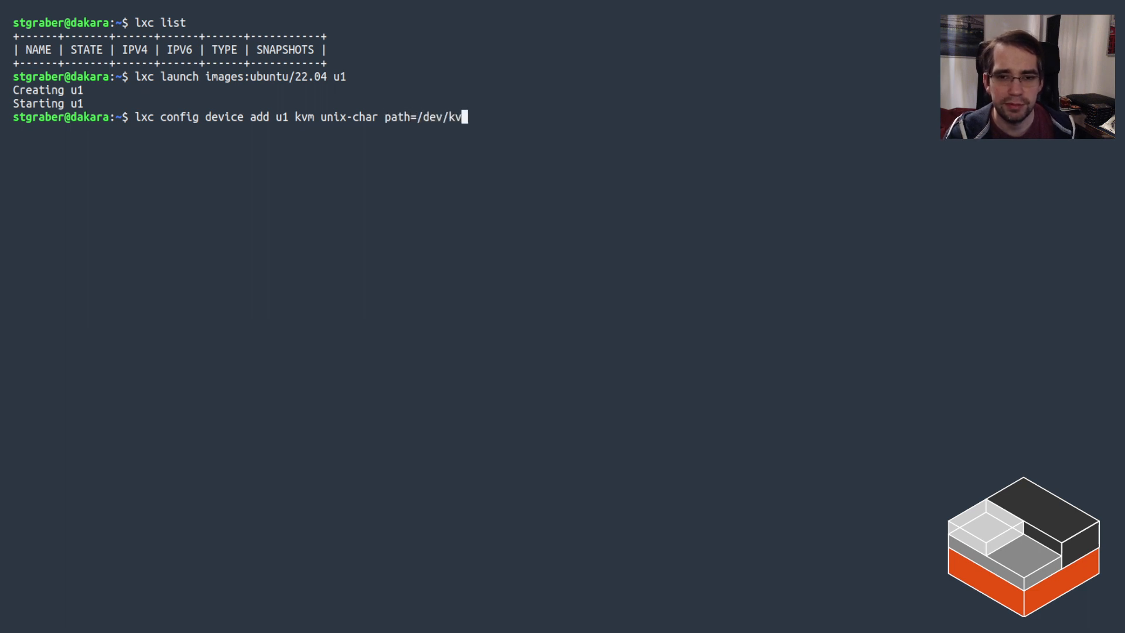
text(m)
text(lxc exec u1 bash)
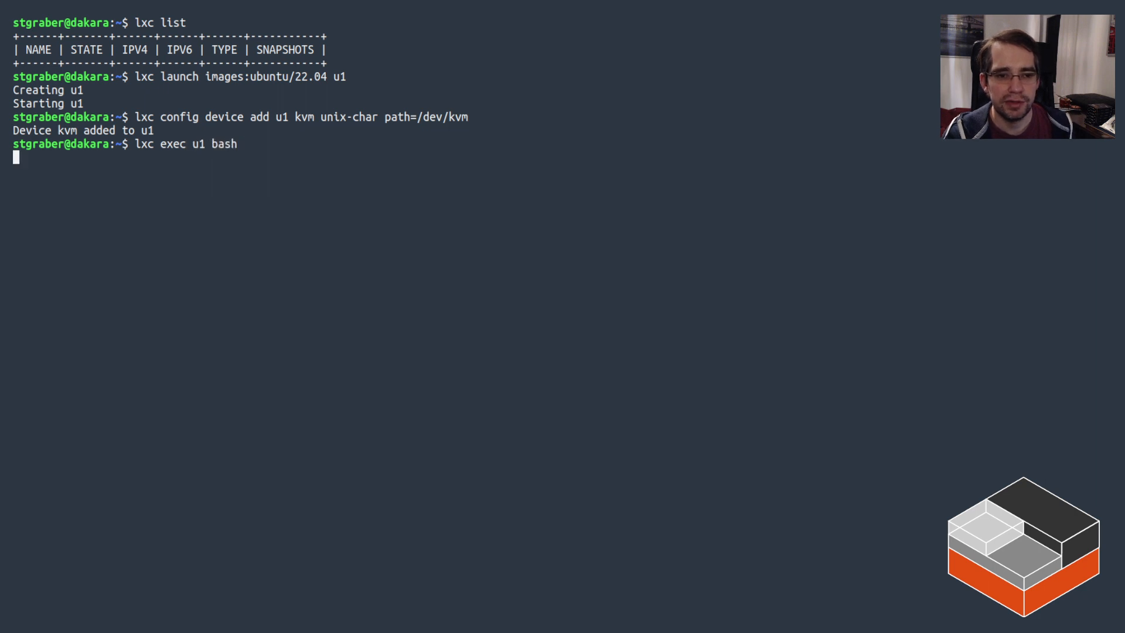
Step: List /dev/kvm inside u1 with ls -lh, then exit to the host
text(ls -lh /dev/kvm)
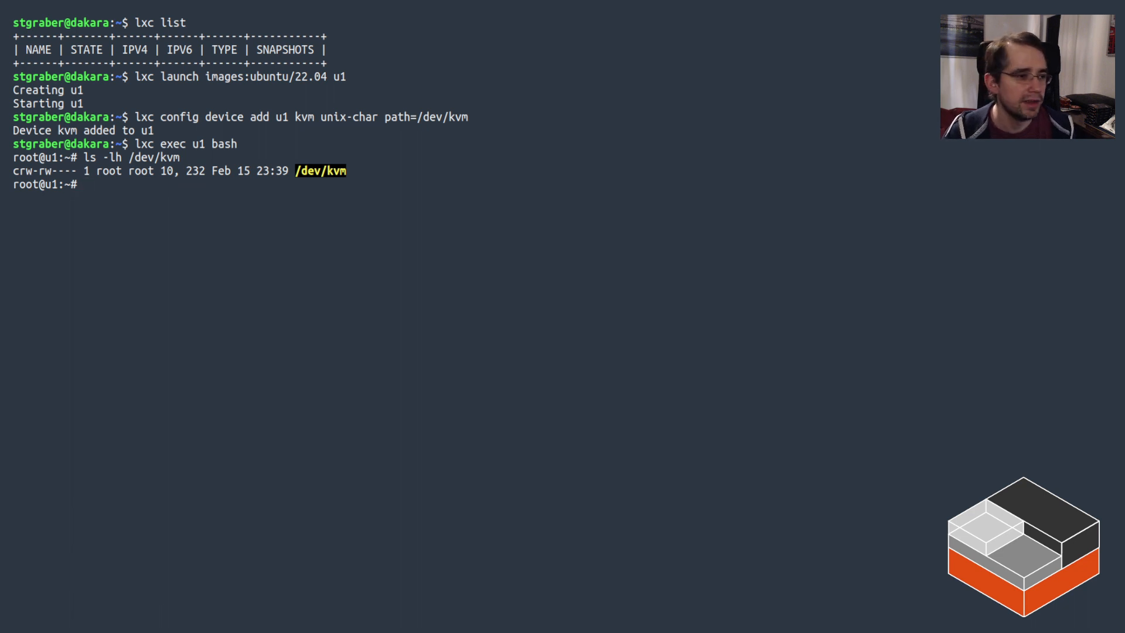
text(exit)
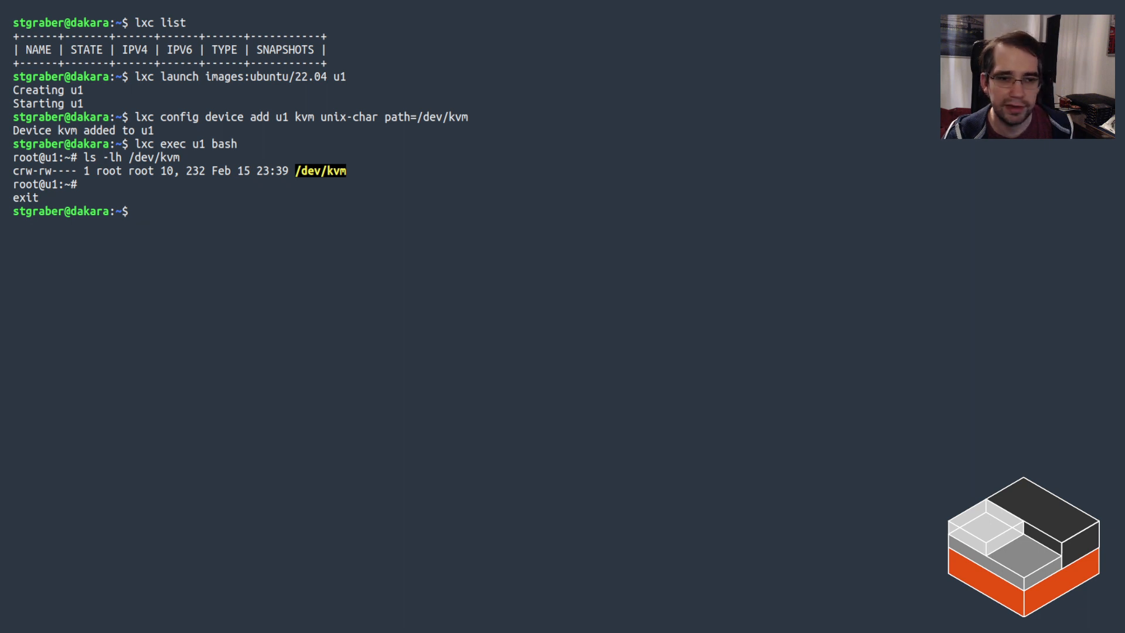
Step: Filter lsusb output for 'yubik' to find the Yubico device ID 1050:0406
text(lsusb)
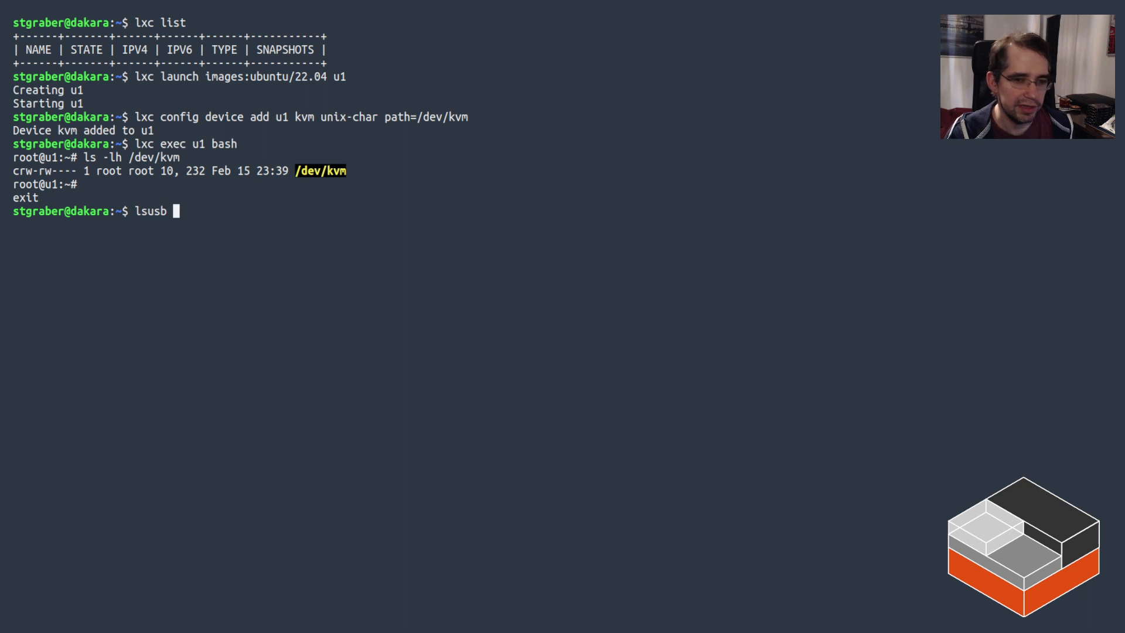
text(|)
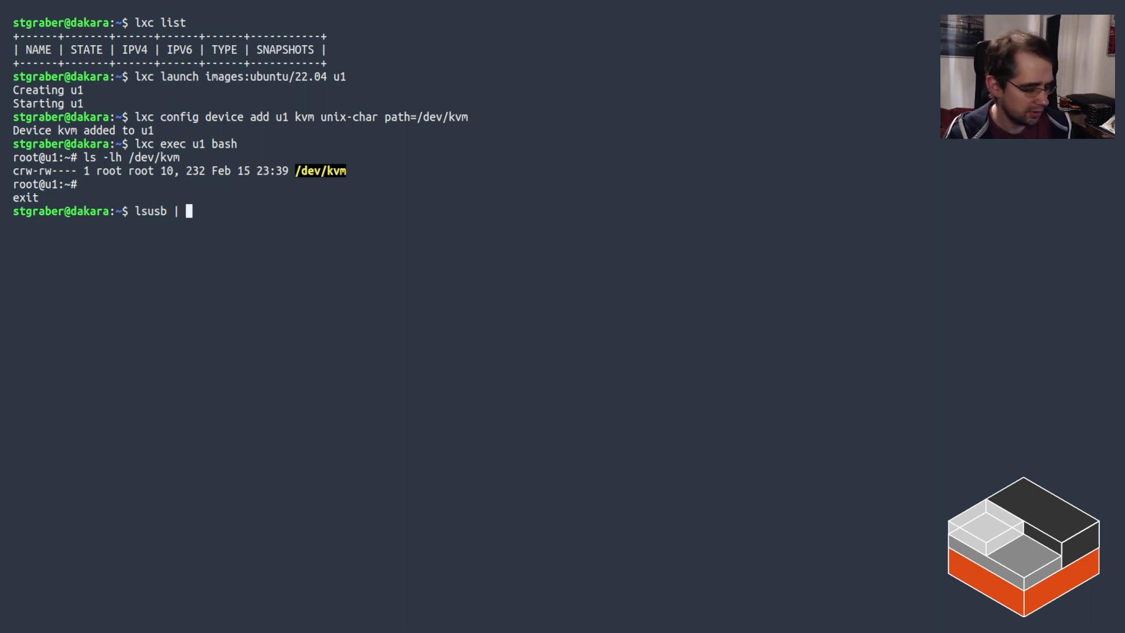
text(grep -i yubik)
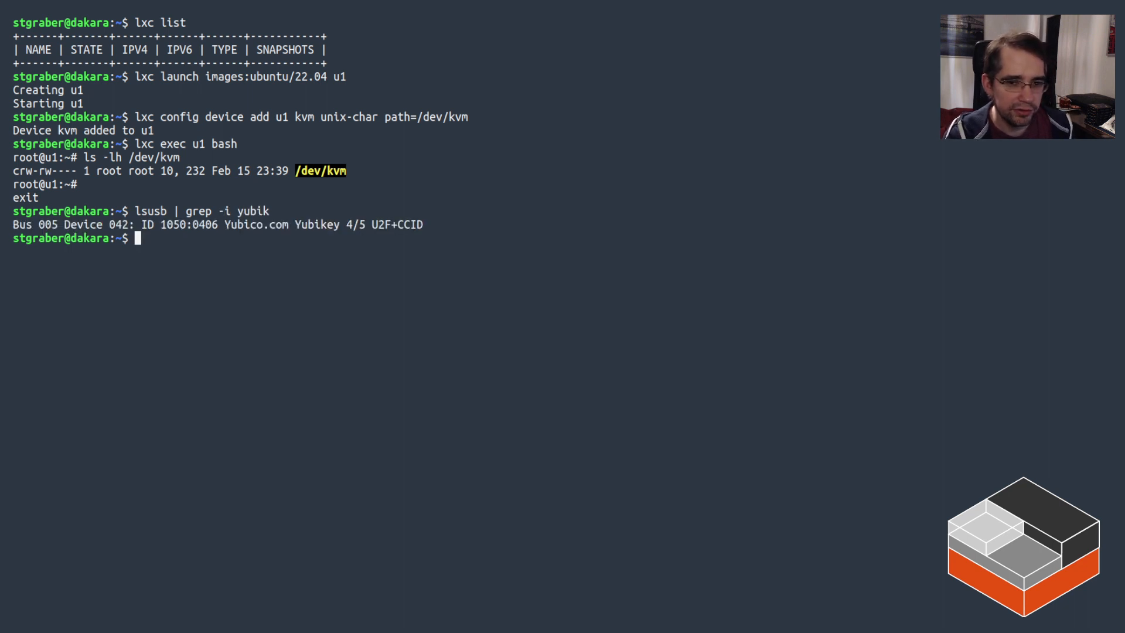
text(lxc)
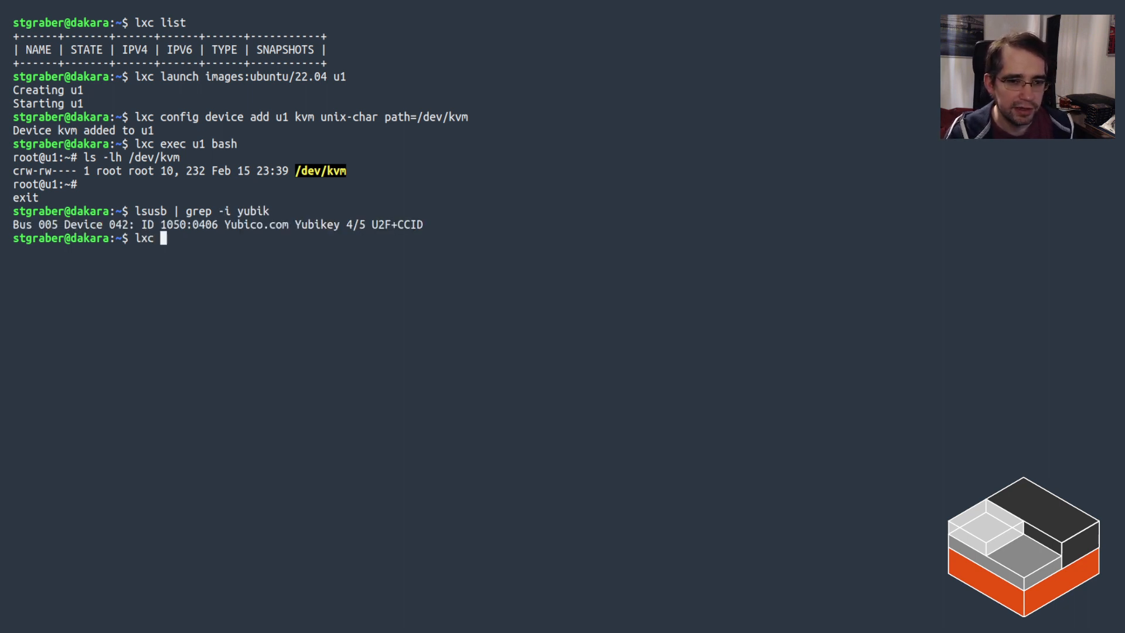
Step: Add a unix-hotplug device 'yubikey' to u1 with vendorid=1050 and productid=0406
text(config device)
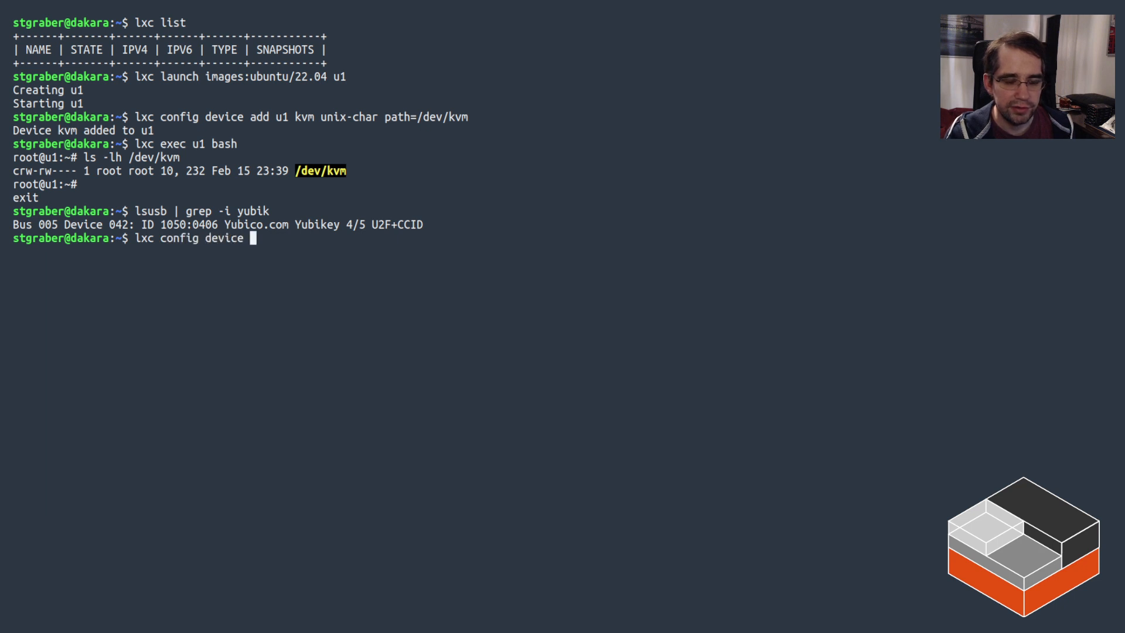
text(add u1 yu)
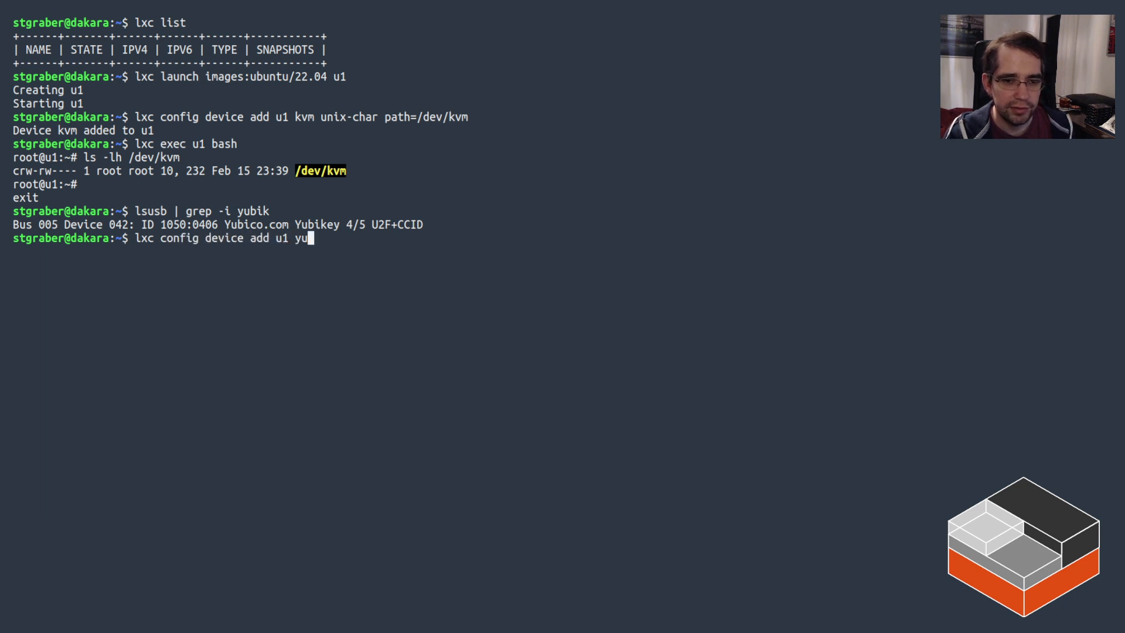
text(bikey u)
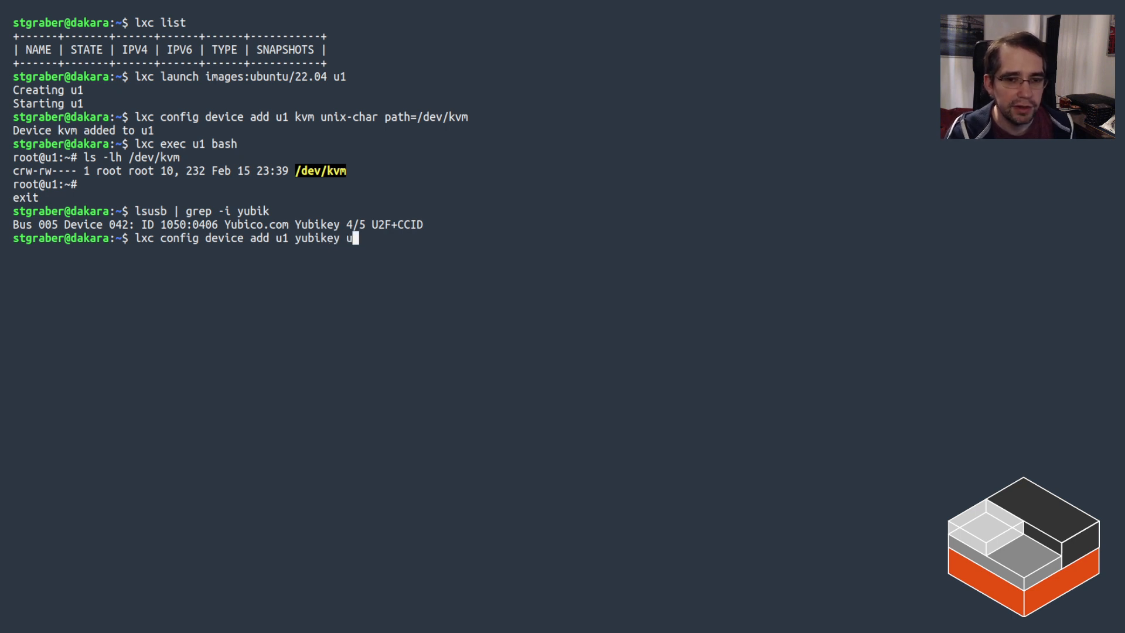
text(nix-hotplug)
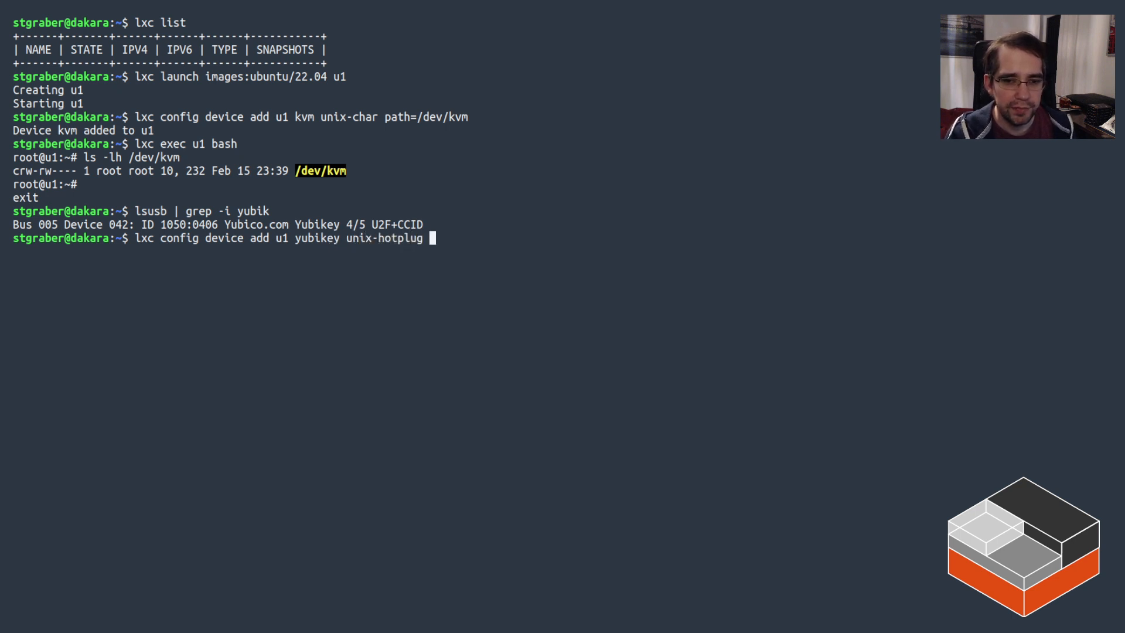
text(vendorid=)
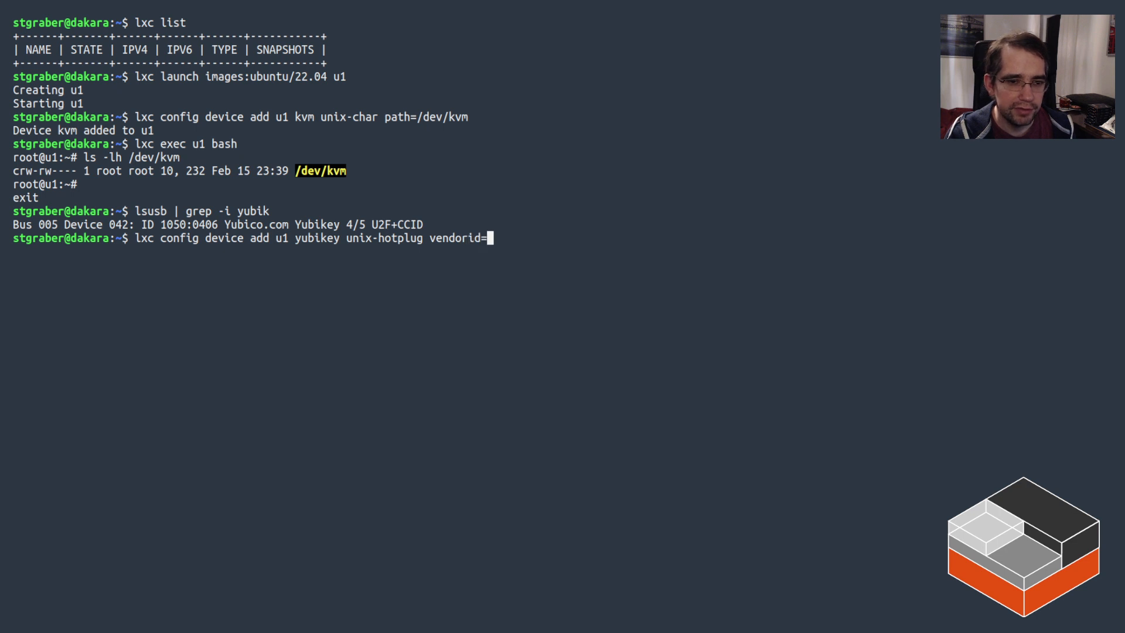
text(1050 productid=0406)
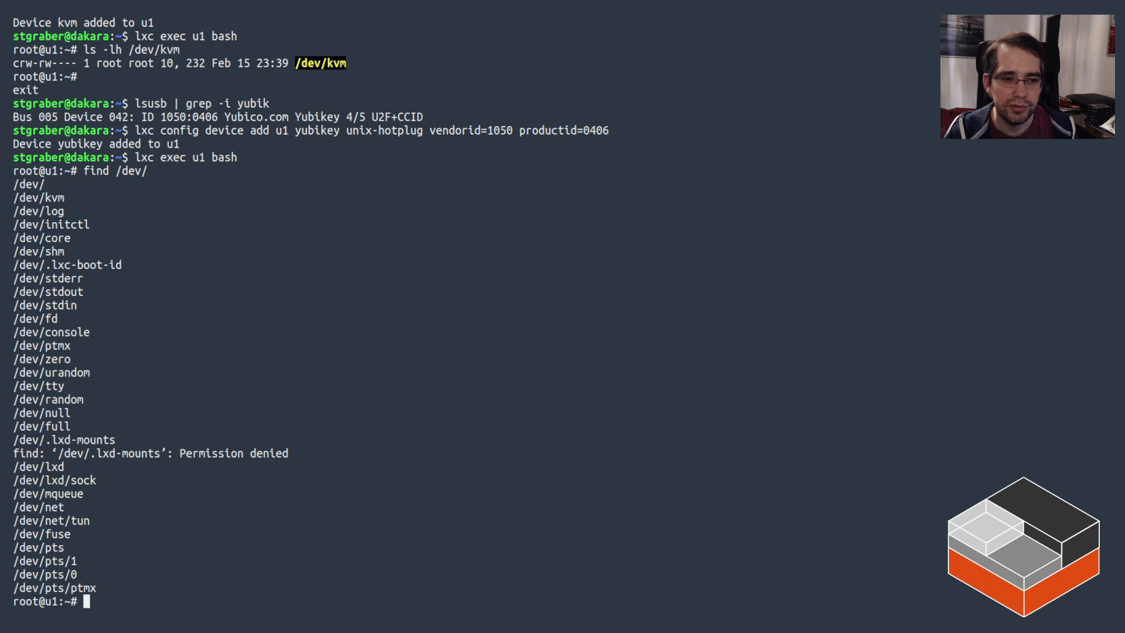
Step: Inside u1, list all /dev entries sorted with find /dev/ | sort
text(find /dev/ |)
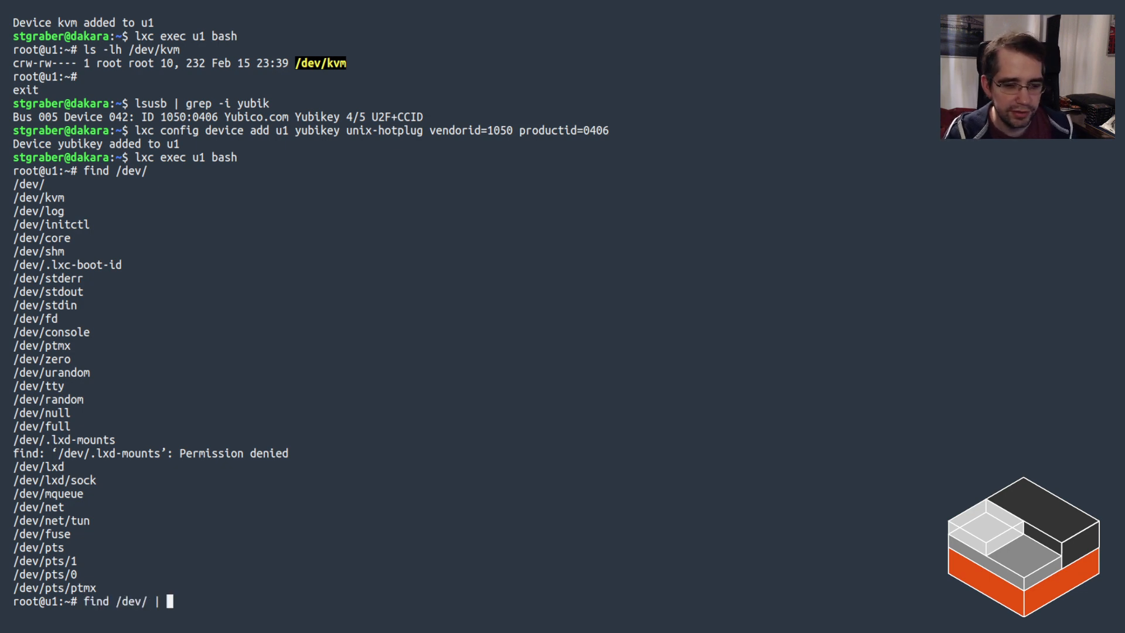
text(sort)
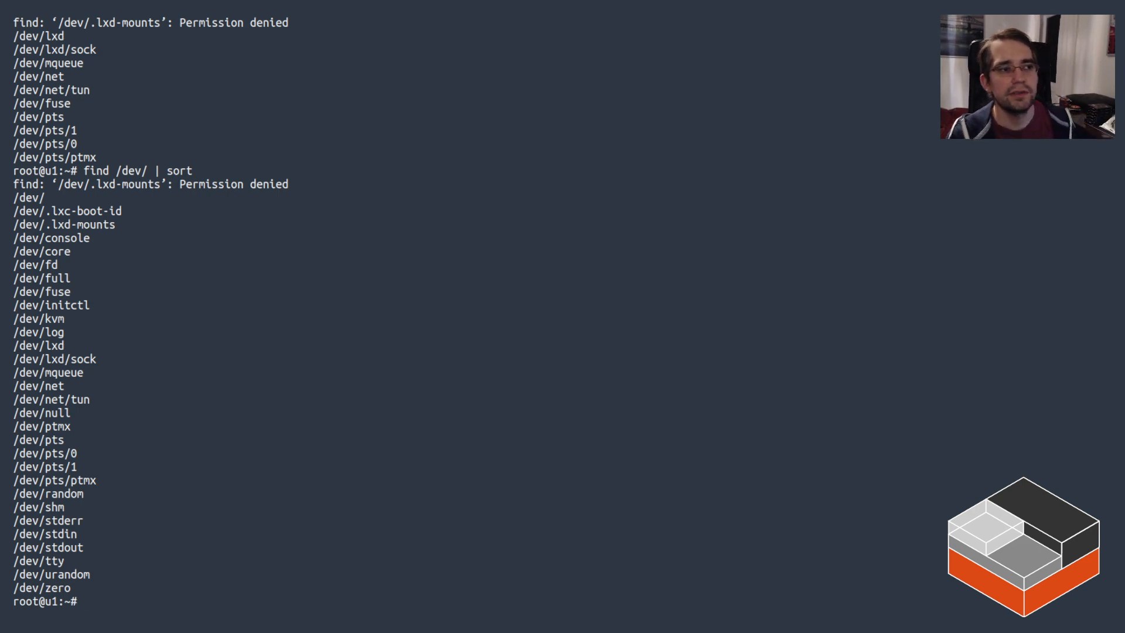
Step: Re-run find /dev/ | sort inside u1 to spot /dev/bus/usb/005, then exit and clear
scroll(down, 3)
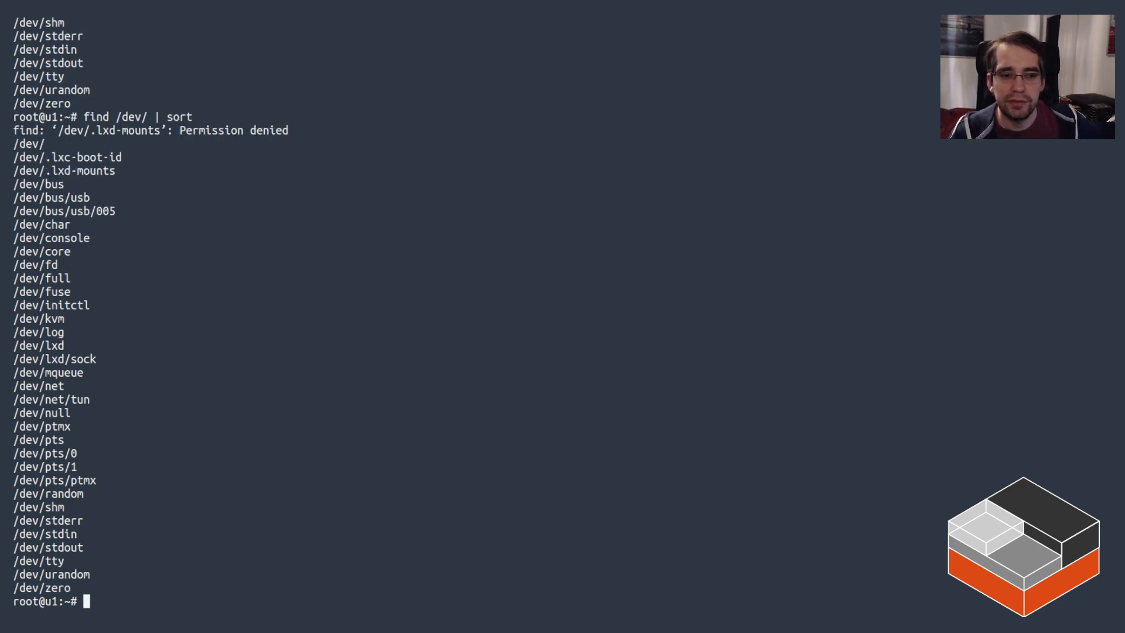
text(find /dev/ | sort)
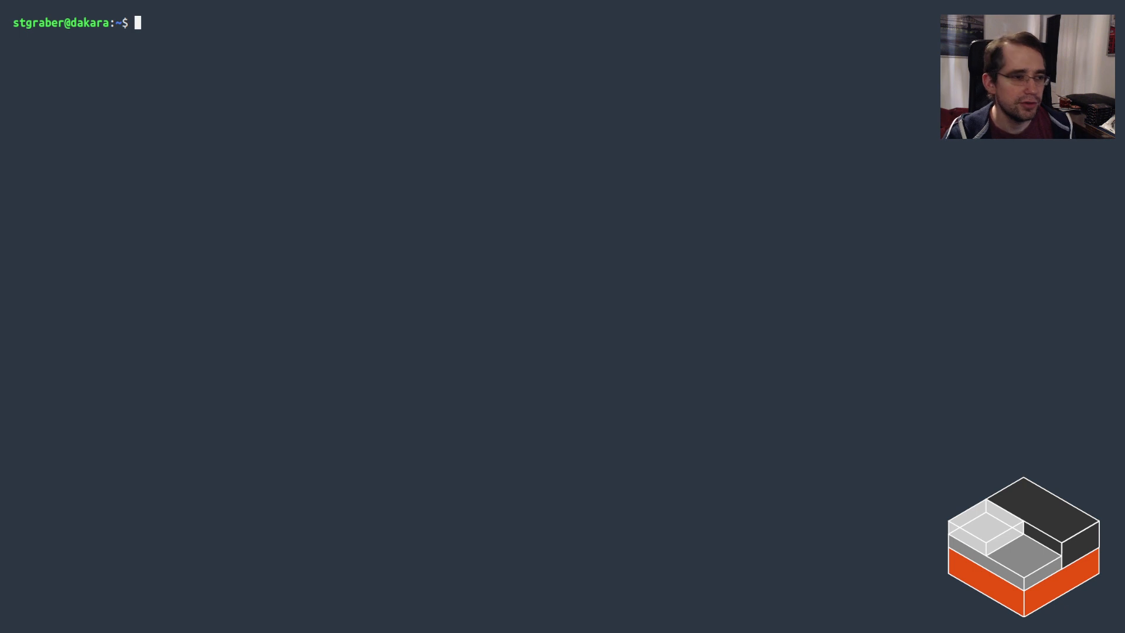
Step: Create a 10G loop.img file with truncate and check its size
text(truncate -s)
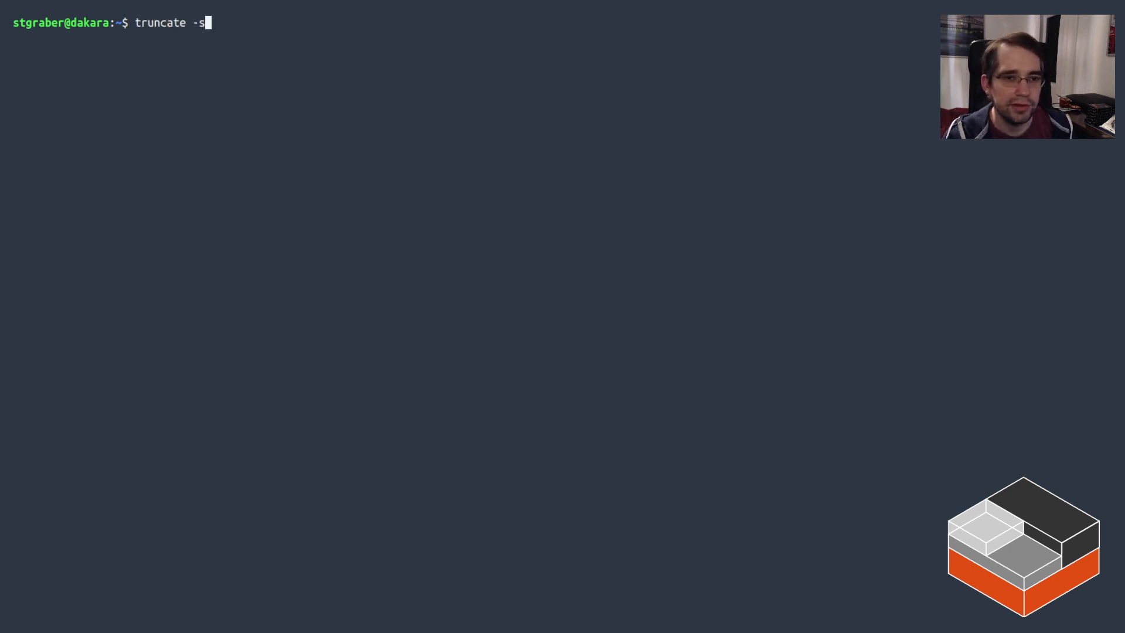
text(10G)
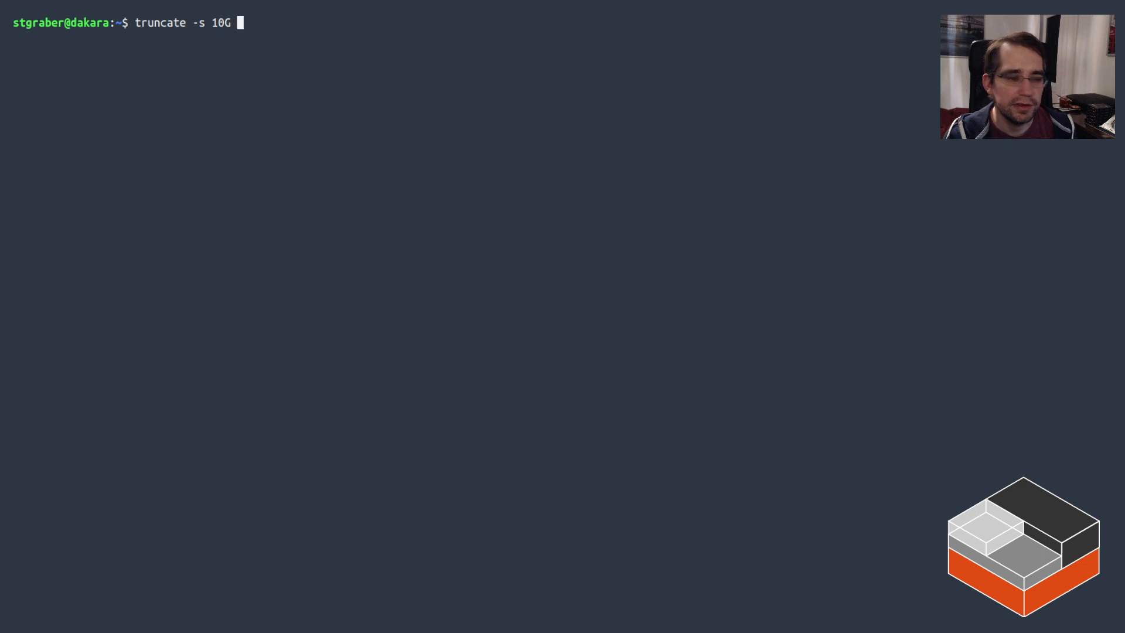
text(loop.img)
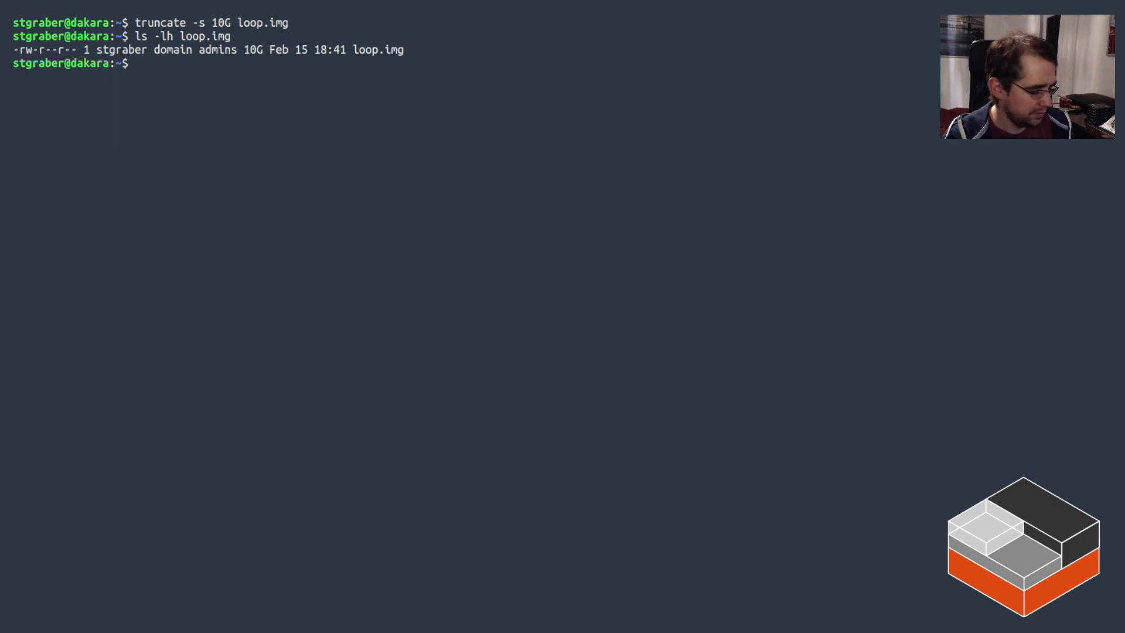
Step: Attach loop.img with sudo losetup -f and confirm it maps to /dev/loop1
text(sudo losetup)
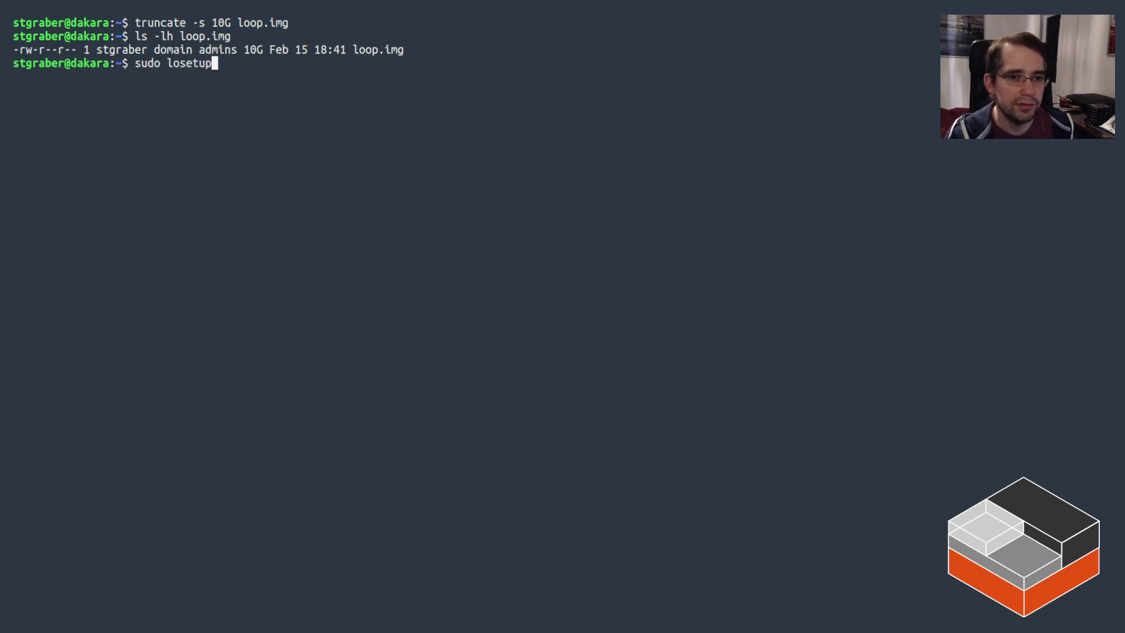
text(-f loop.img)
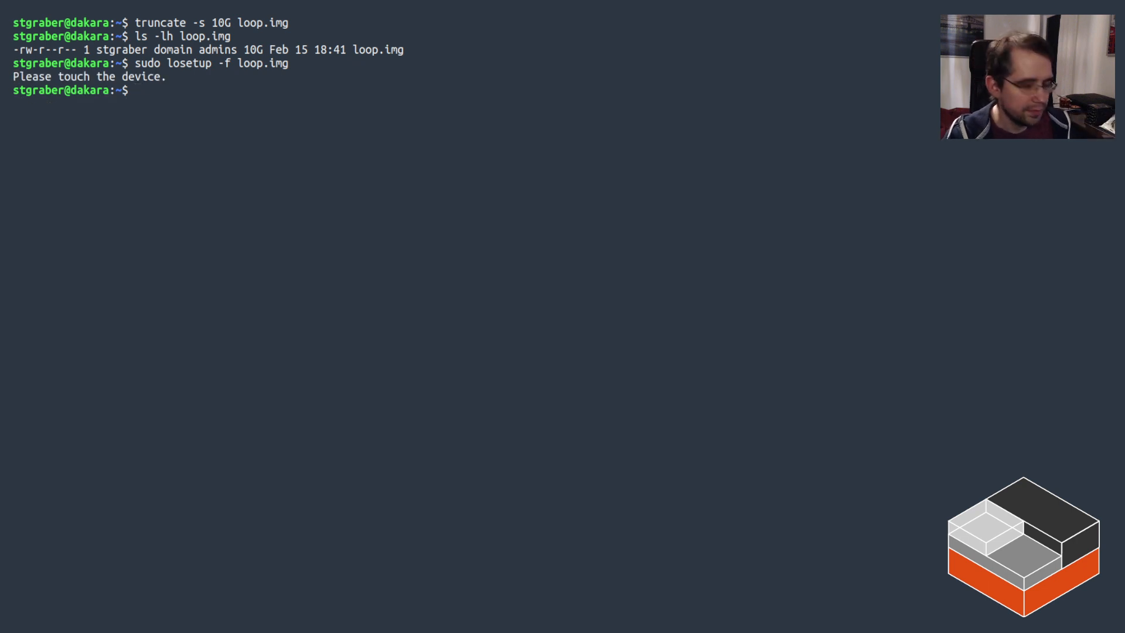
text(losetup -a |)
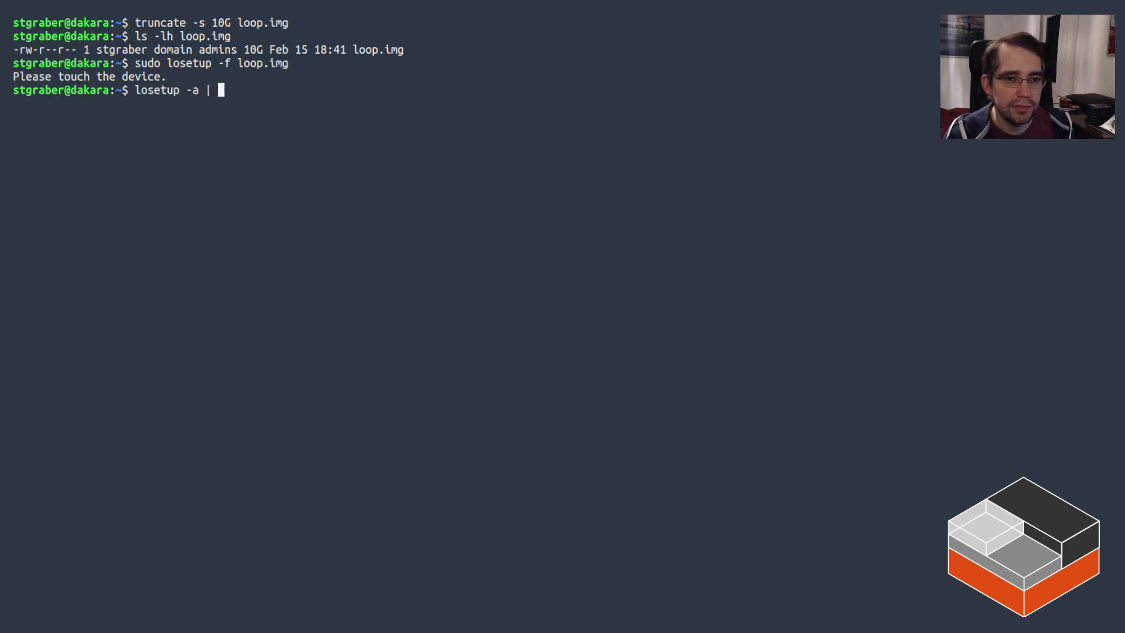
text(grep loop.img)
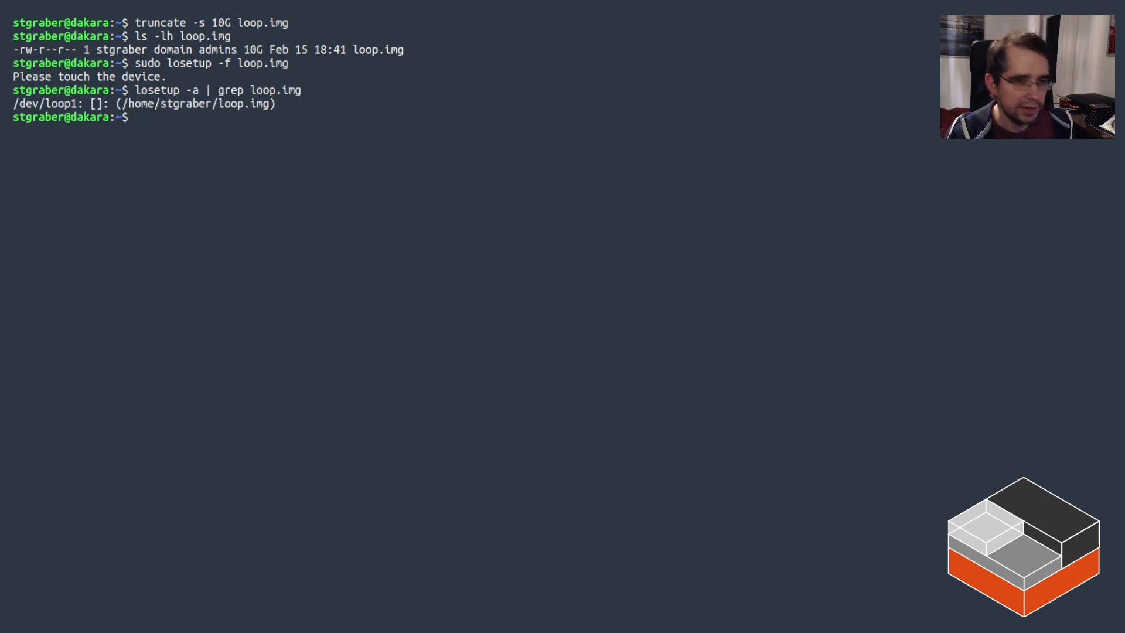
Step: Add unix-block device 'loop' to u1 (source=/dev/loop1, path=/dev/sda), then open a shell in u1
text(lxc config de)
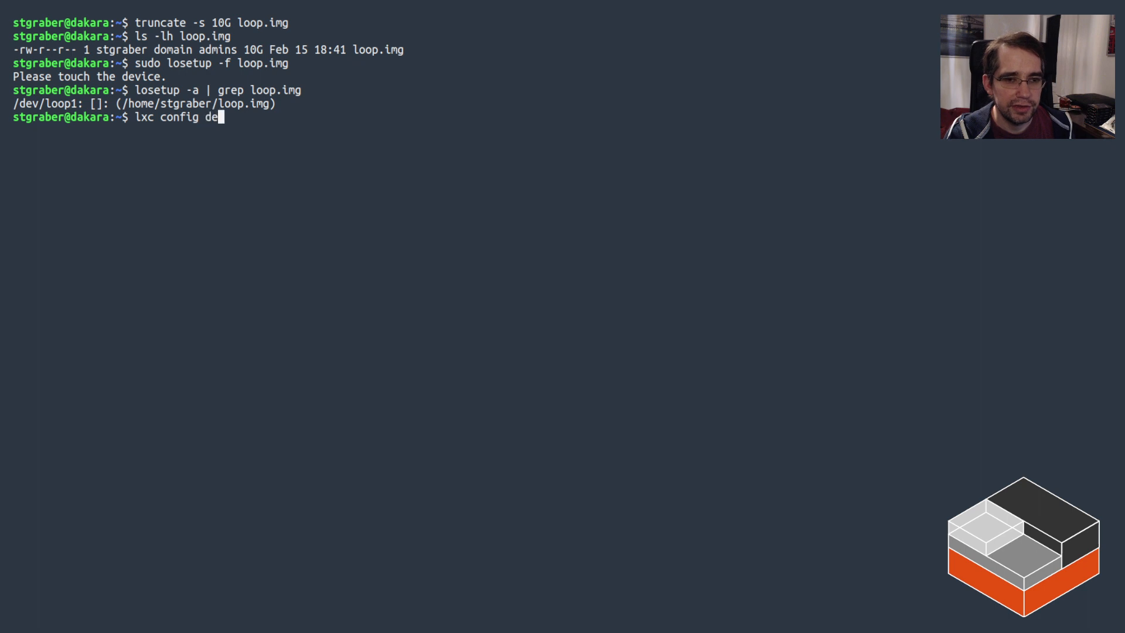
text(vice add)
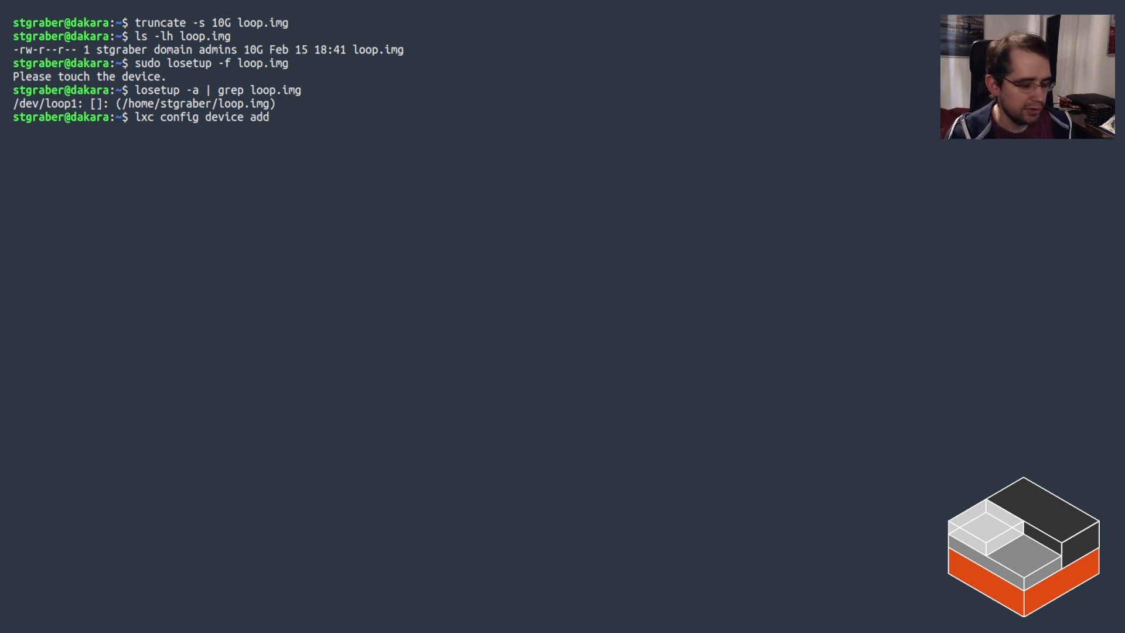
text(u)
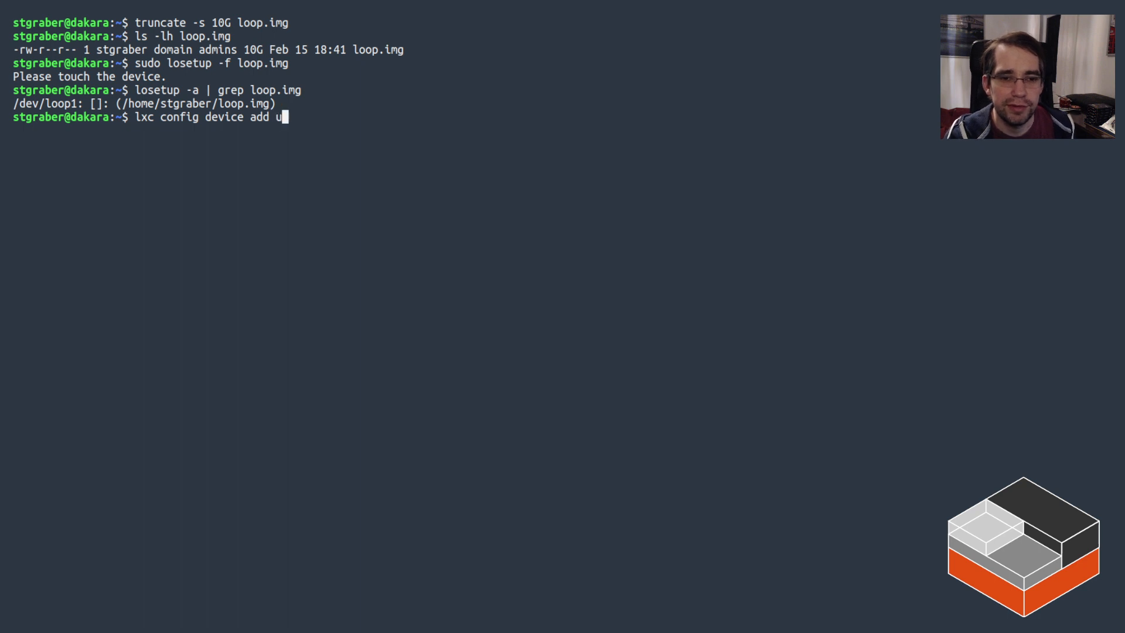
text(1)
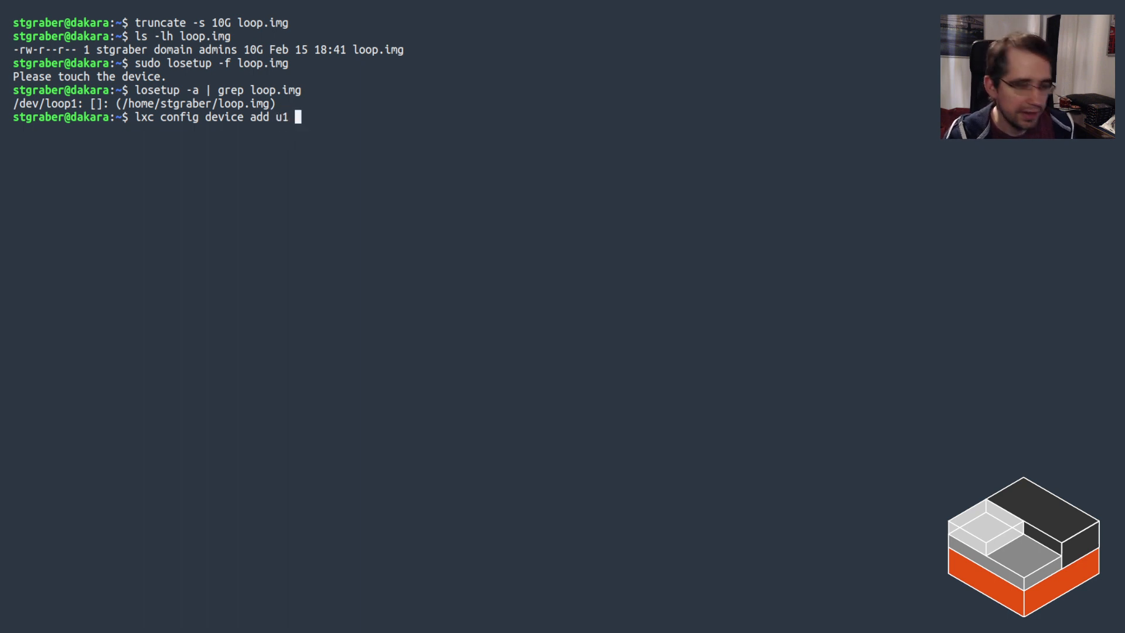
text(unix-block)
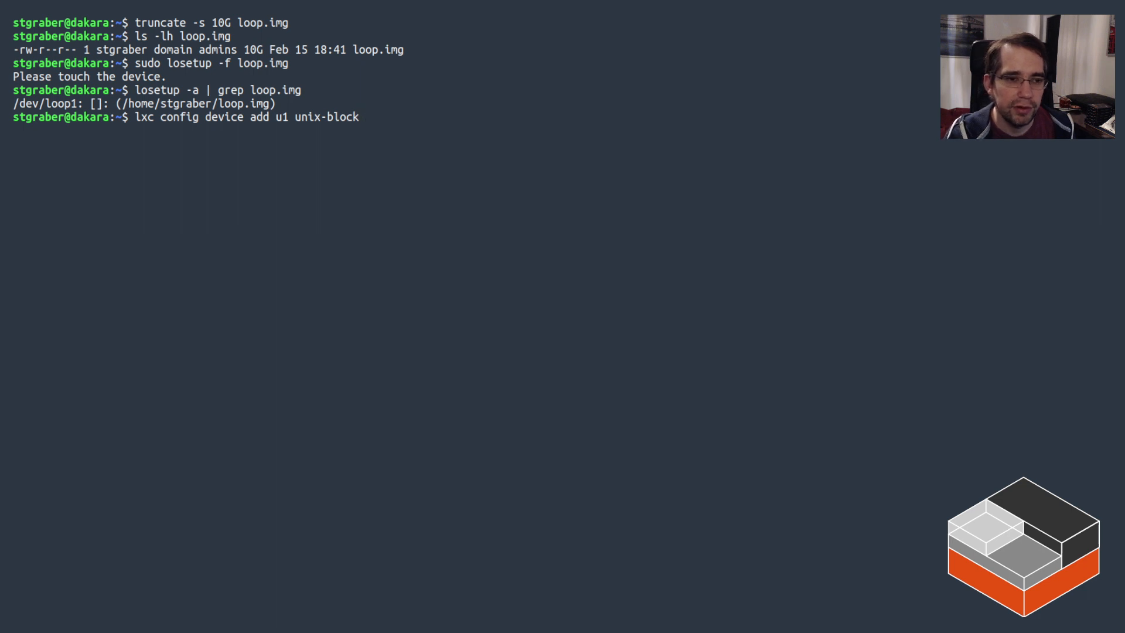
text(source=)
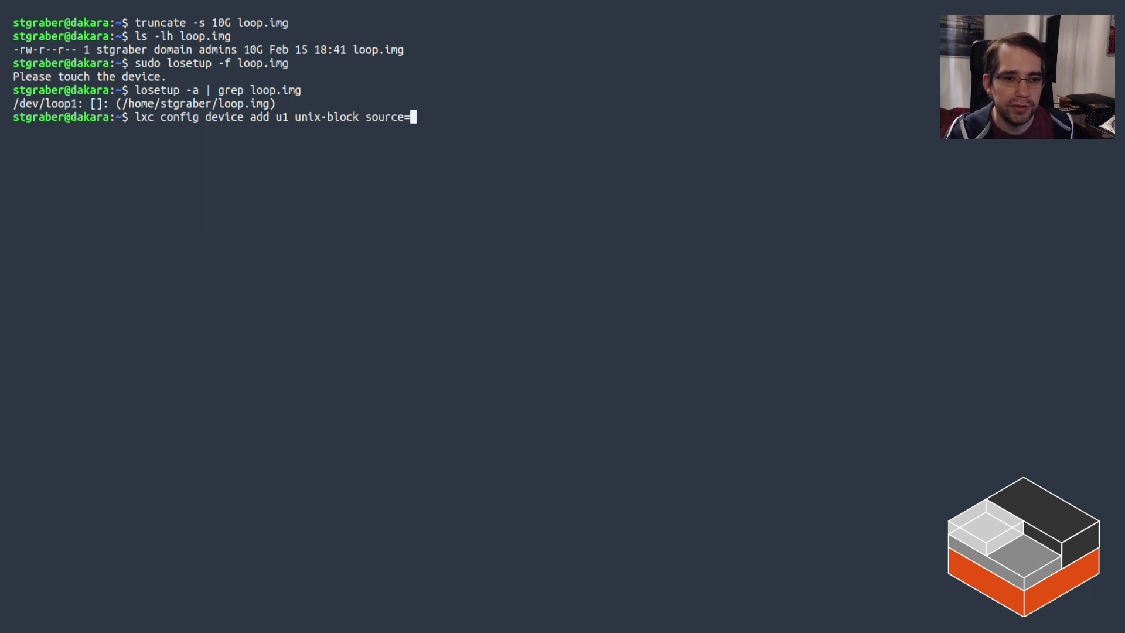
text(/dev/loop1 path=)
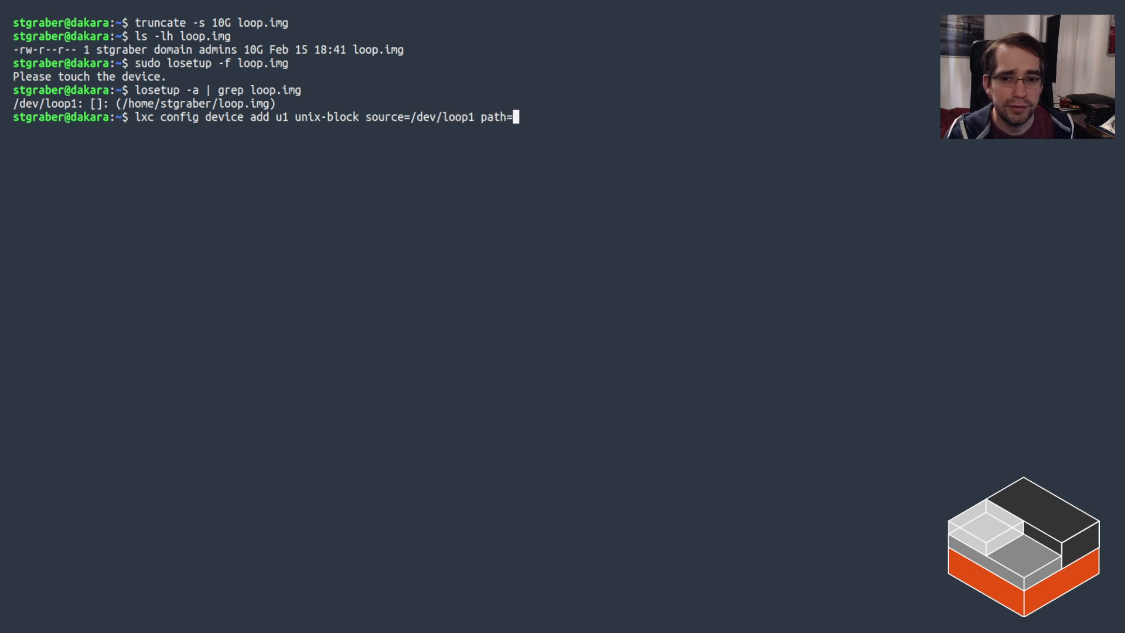
text(/dev/sda)
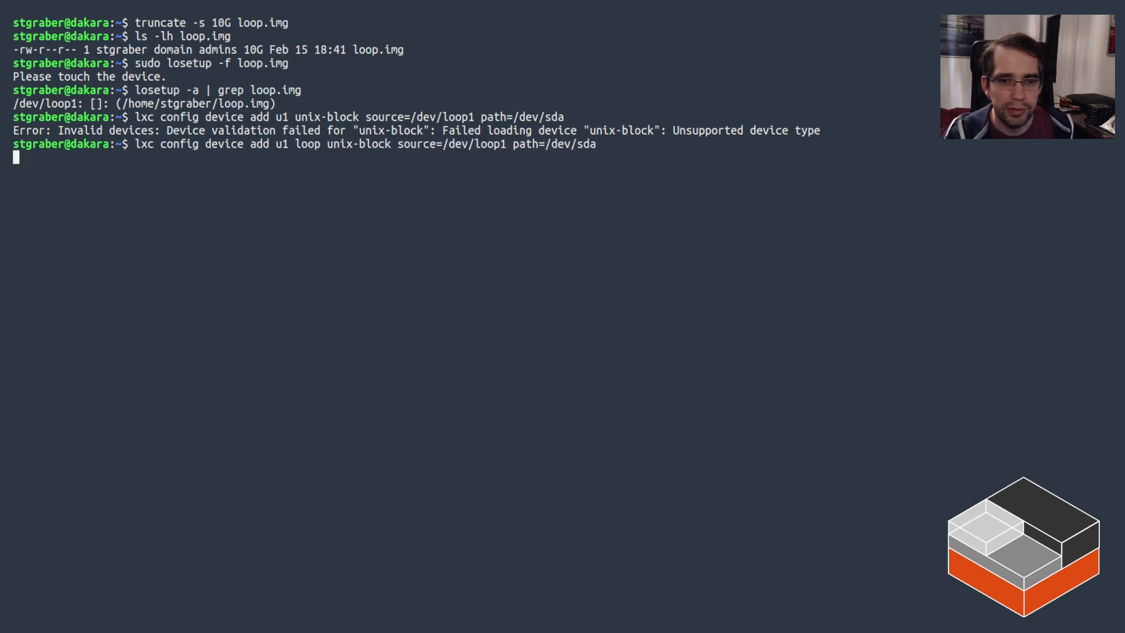
text(lxc exec u1 bash)
text(ls -lh)
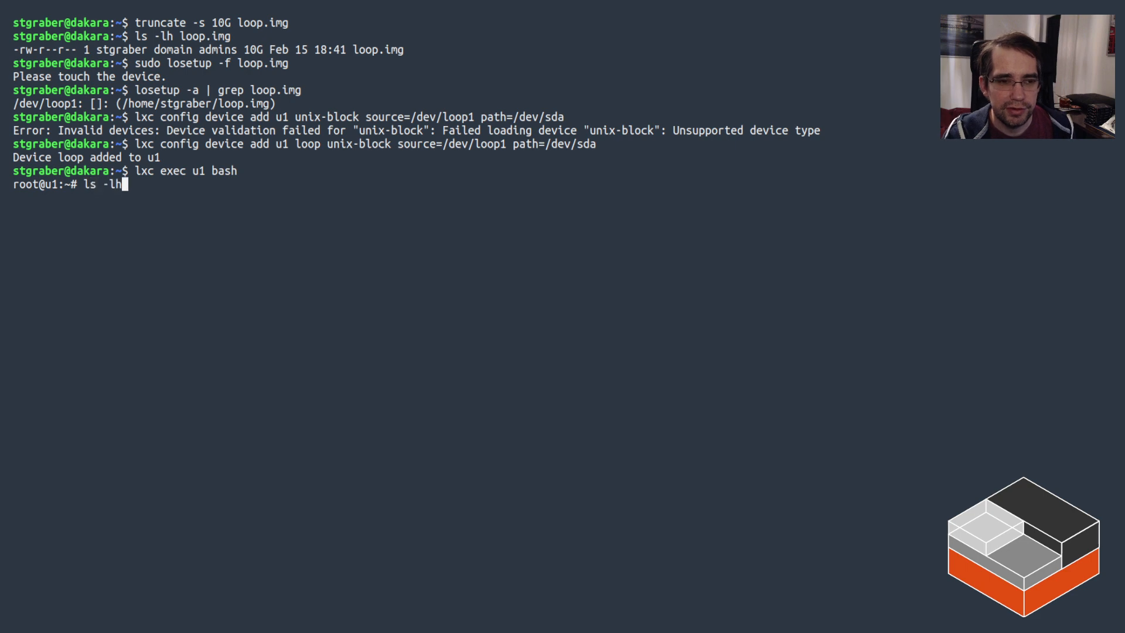
Step: Inside u1, check /dev/sda, format it ext4, and try mounting it on /mnt
text(/edsd)
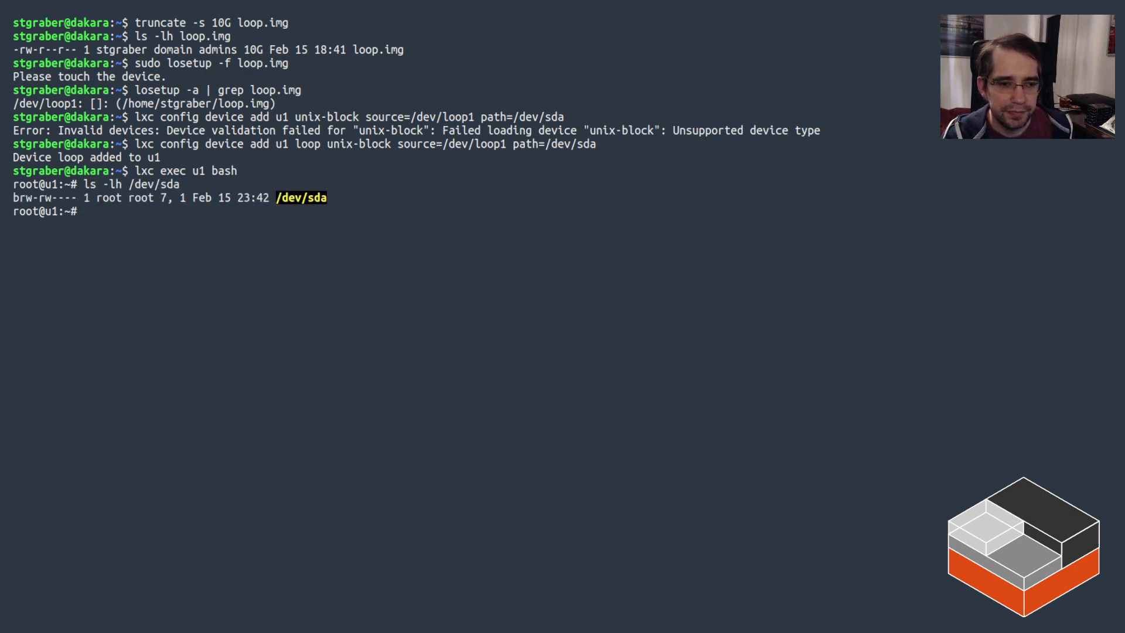
text(mkfs.ext4 /dev/sda)
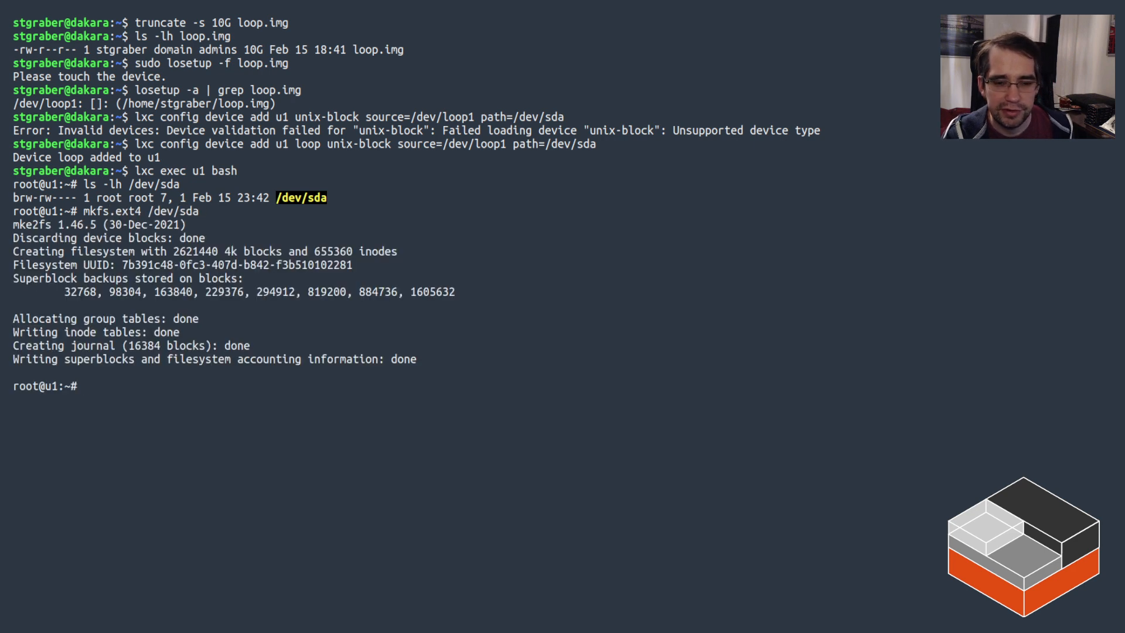
text(mount /dev/sda /mnt/)
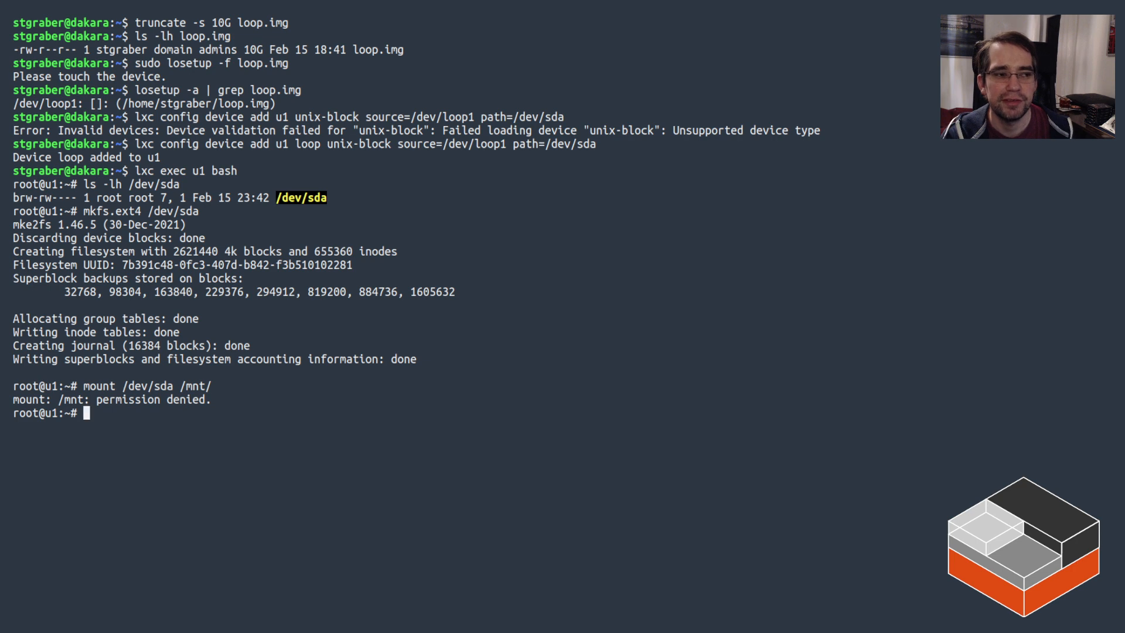
Step: Install fuse2fs inside u1, exit the container, and run 'lxc stop u1'
text(apt)
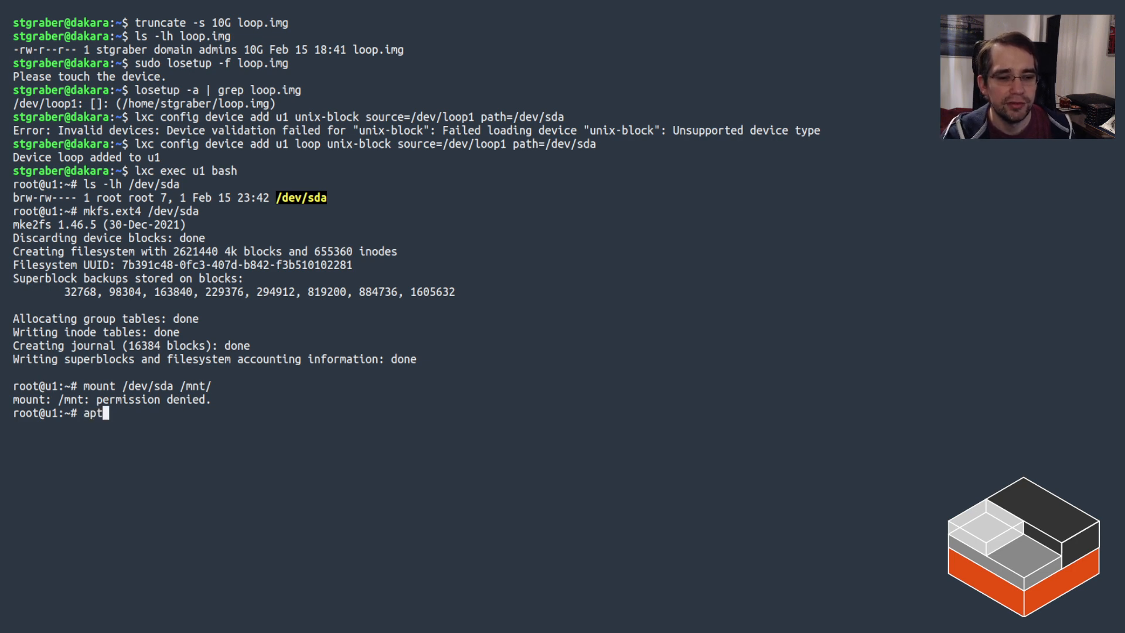
text(install fuse2fs)
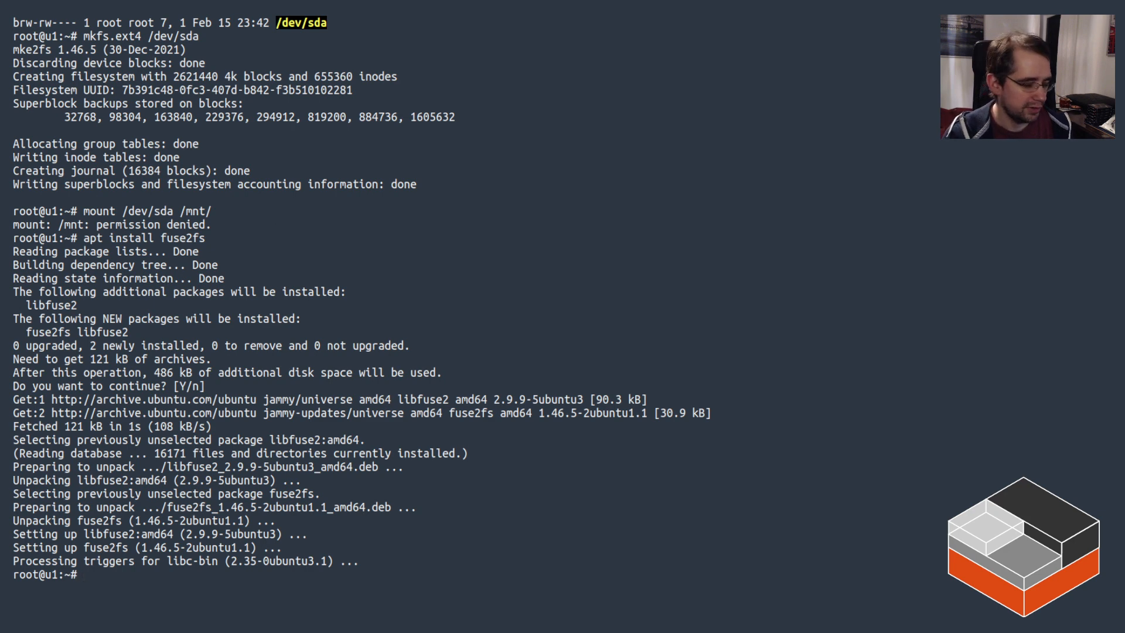
text(lxc stop u1)
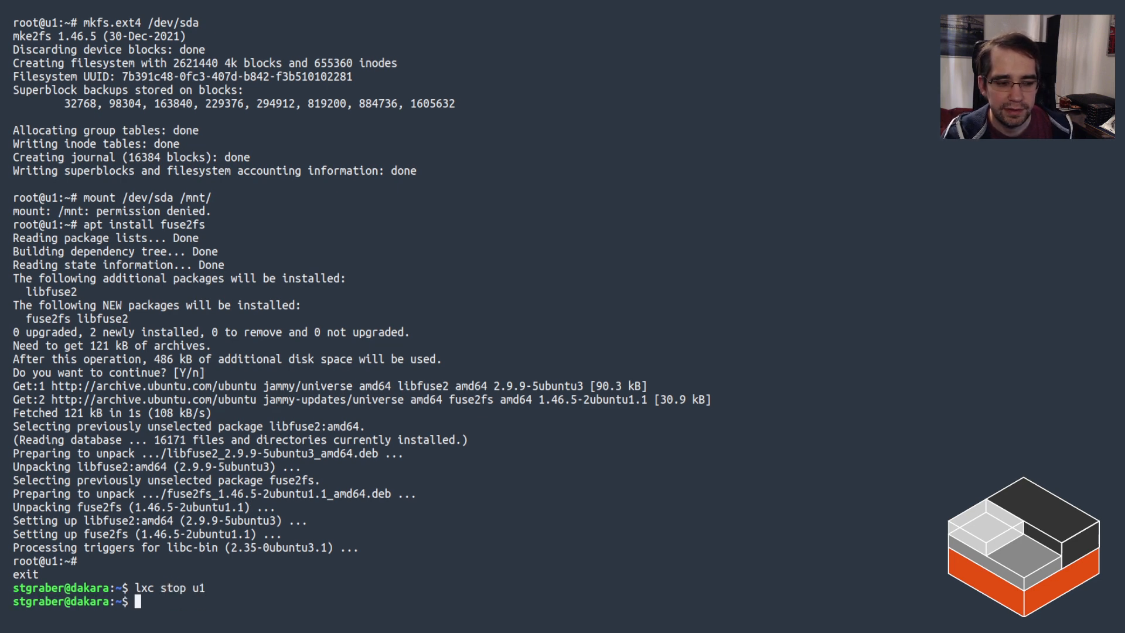
Step: Set intercept.mount=true and intercept.mount.fuse=ext4=fuse2fs on u1, start u1, and enter its bash shell
text(lxc config)
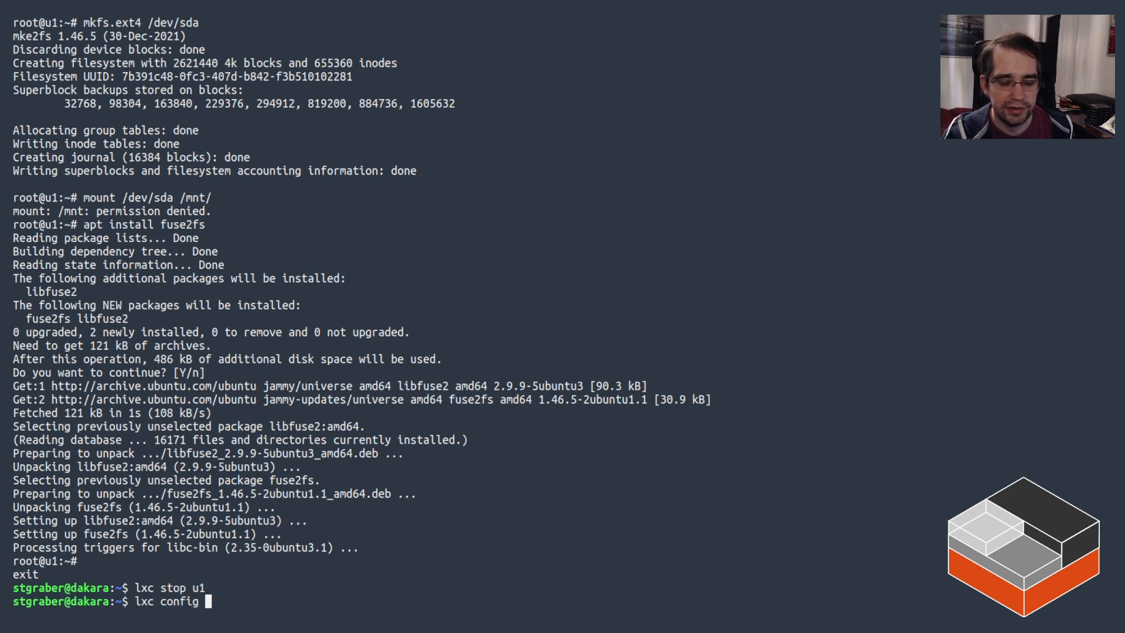
text(set u1 security.syscalls.int)
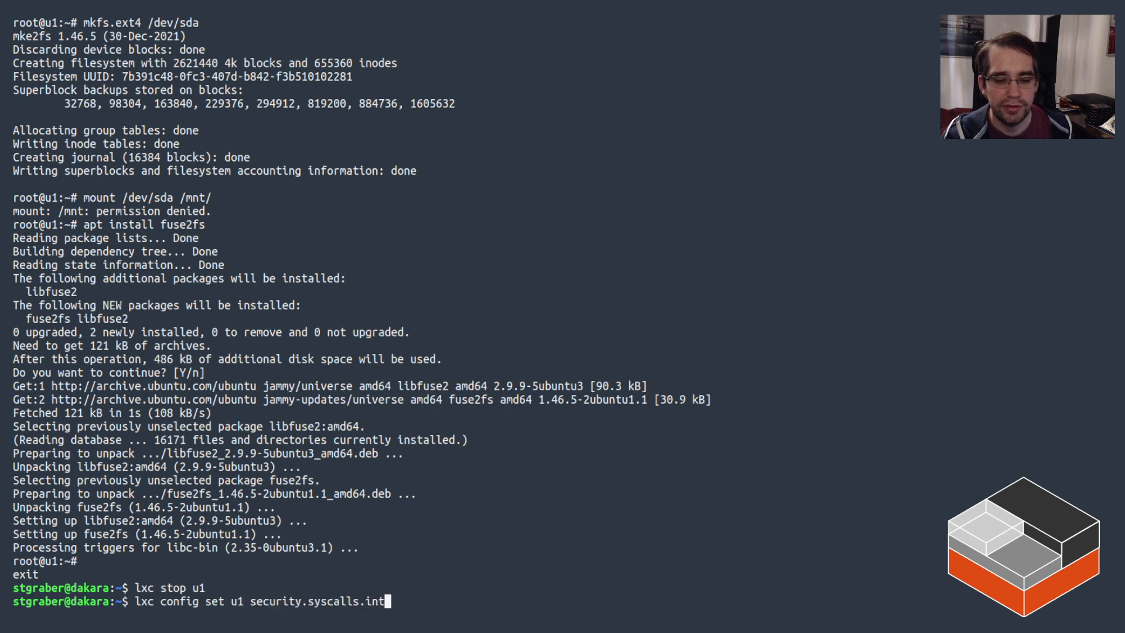
text(ercept.mount=tr)
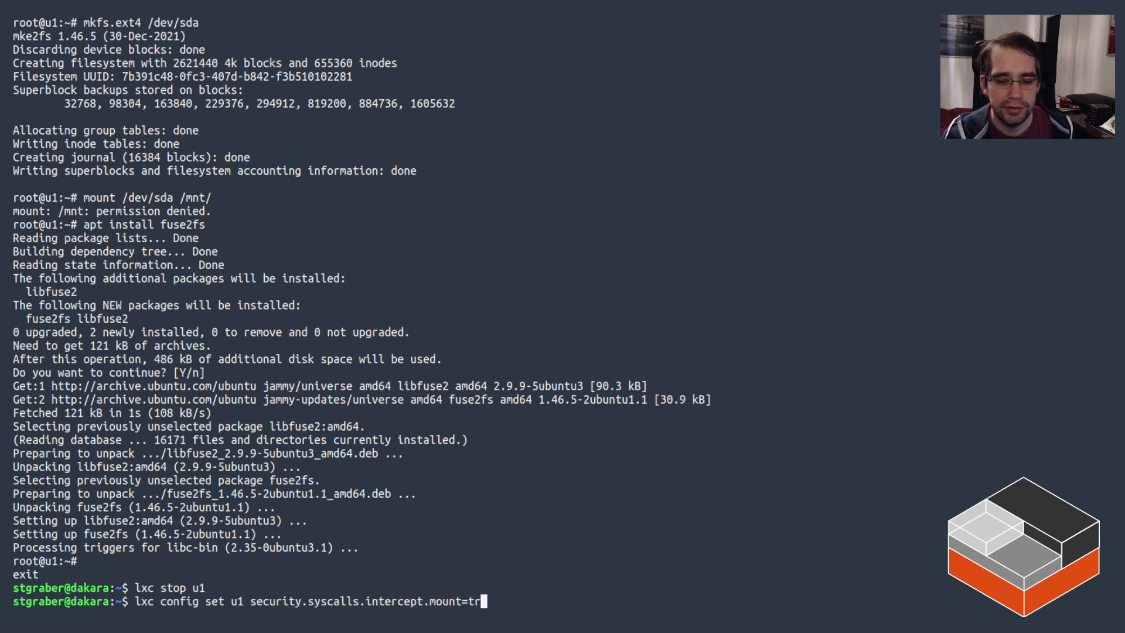
text(ue security.syscalls.intercept.mount.fu)
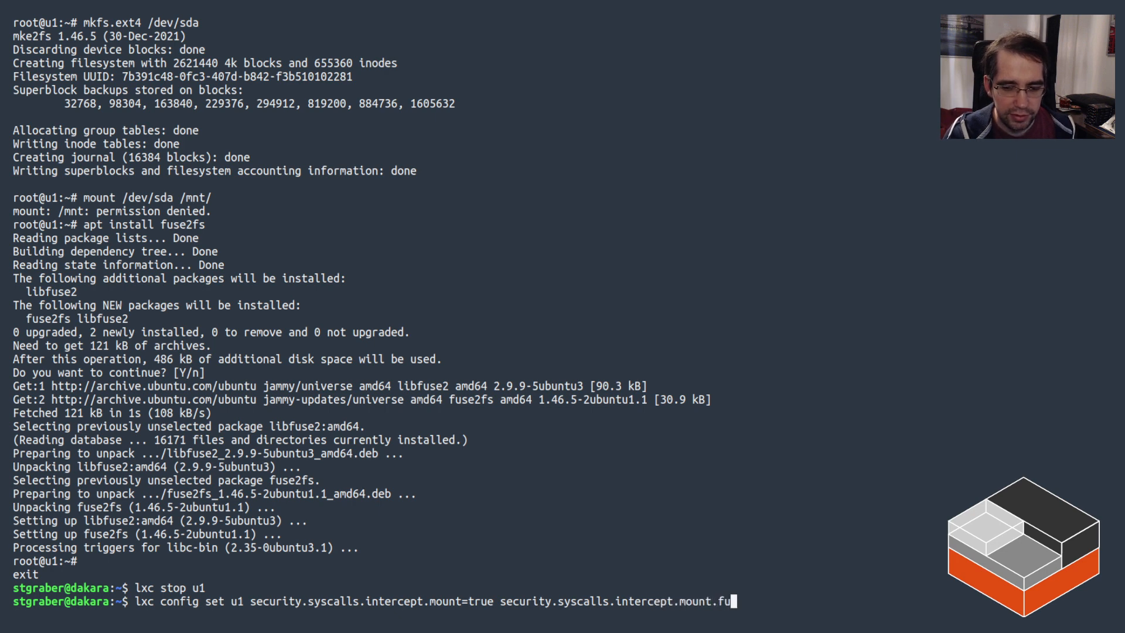
text(se=)
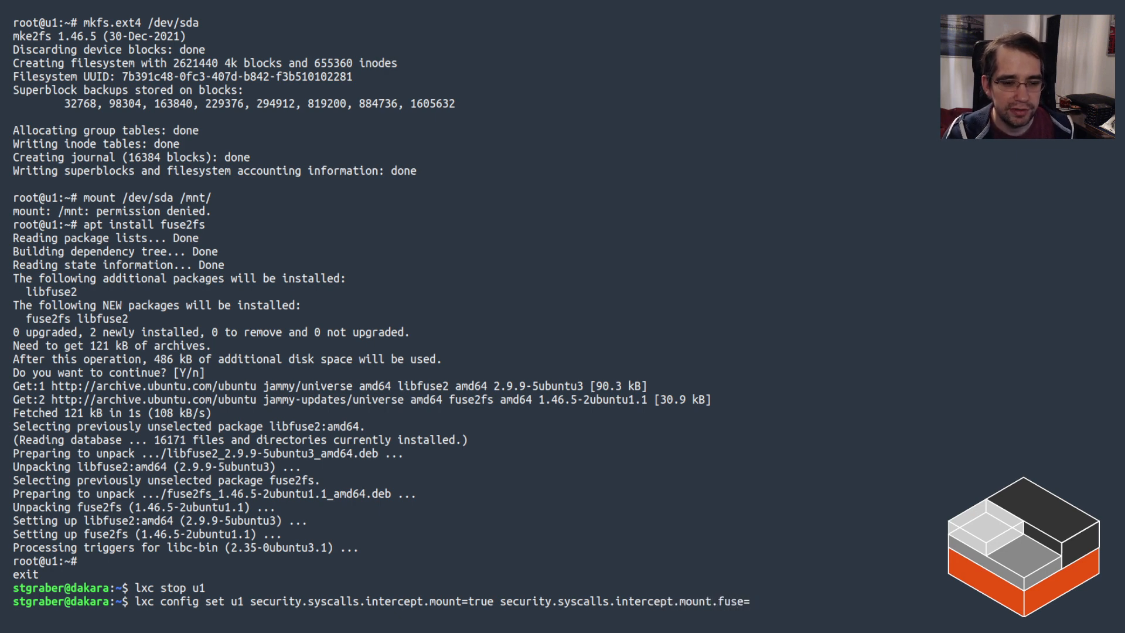
text(ext4)
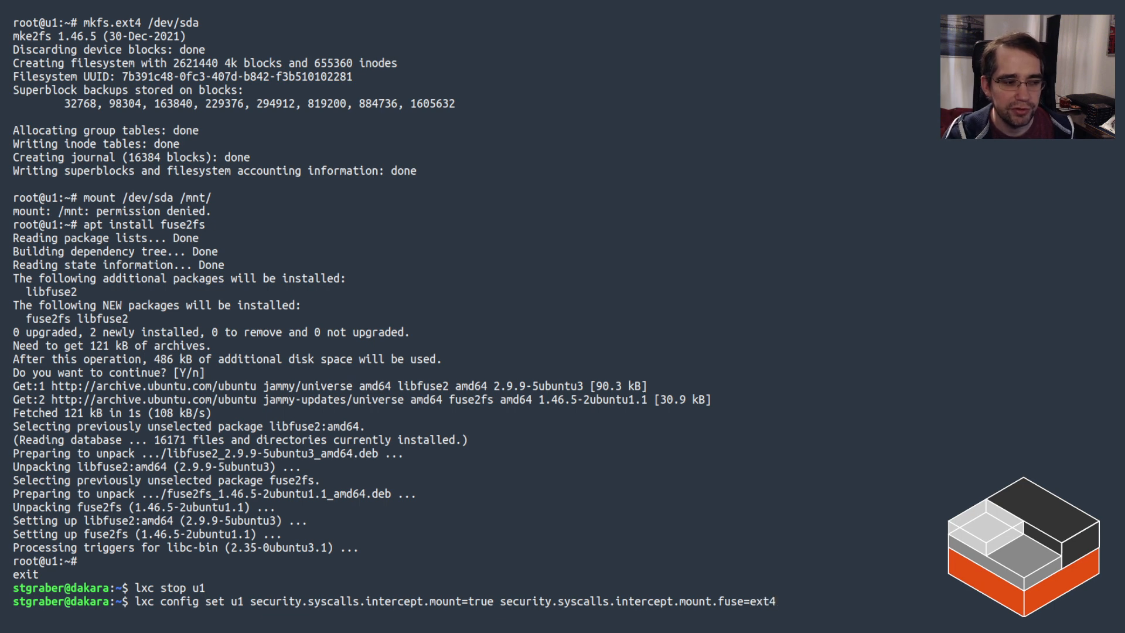
text(=)
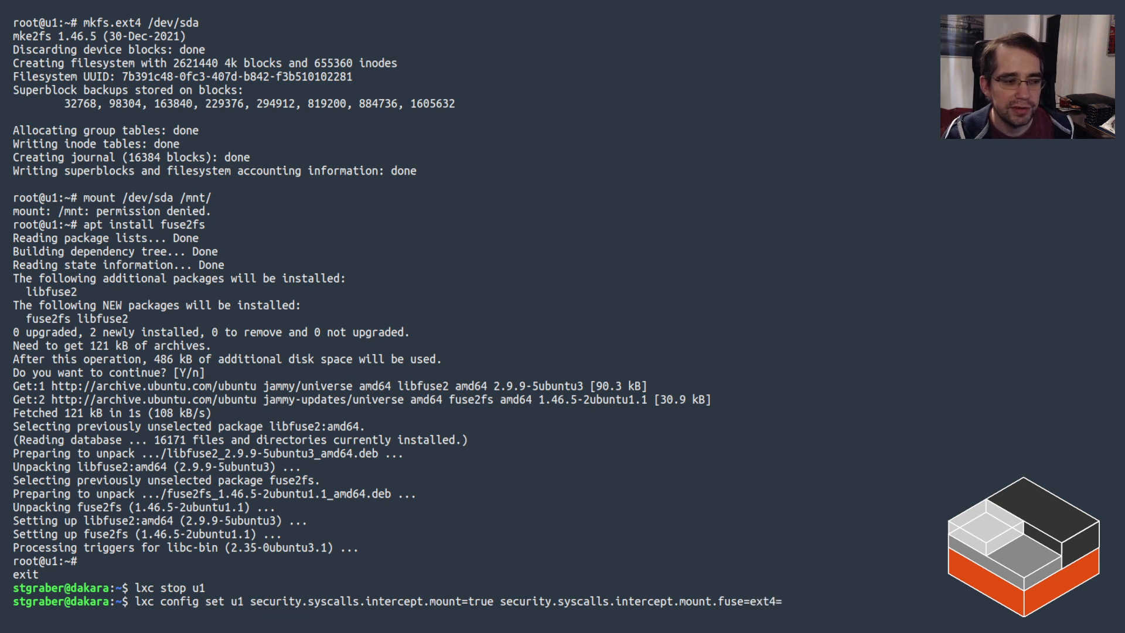
text(fuse2fs)
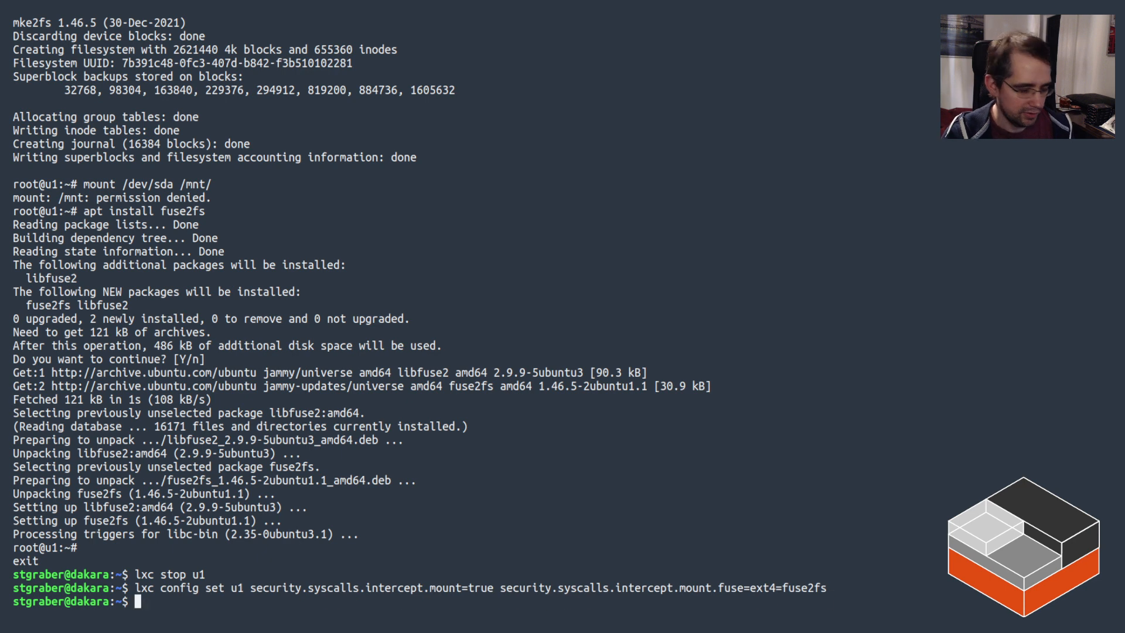
text(lxc start u1)
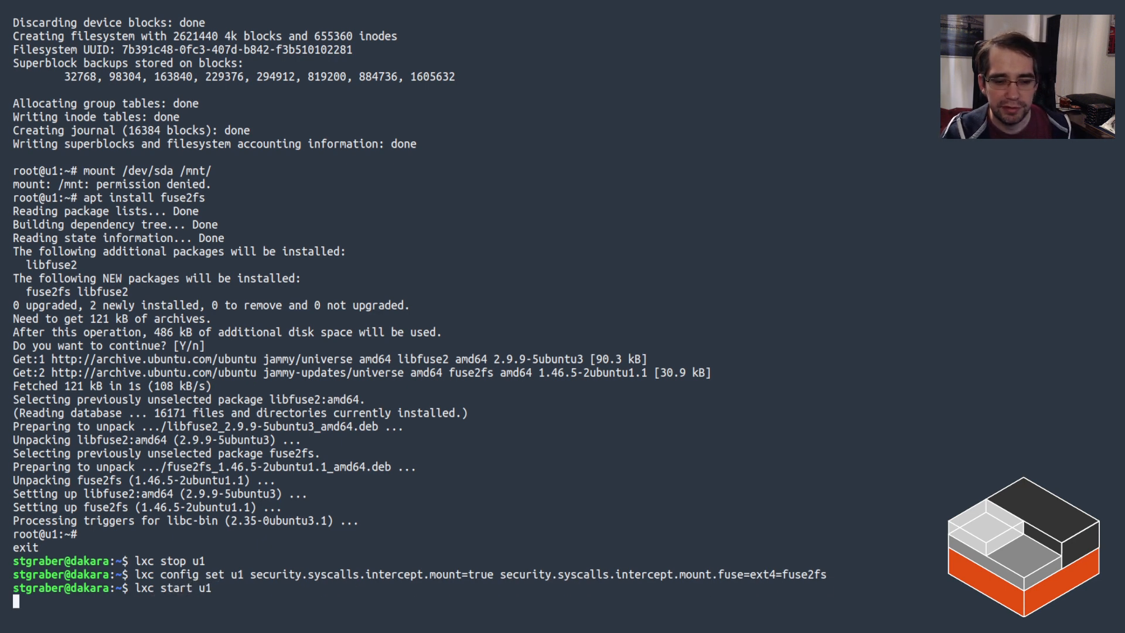
text(lxc exec u1 bash)
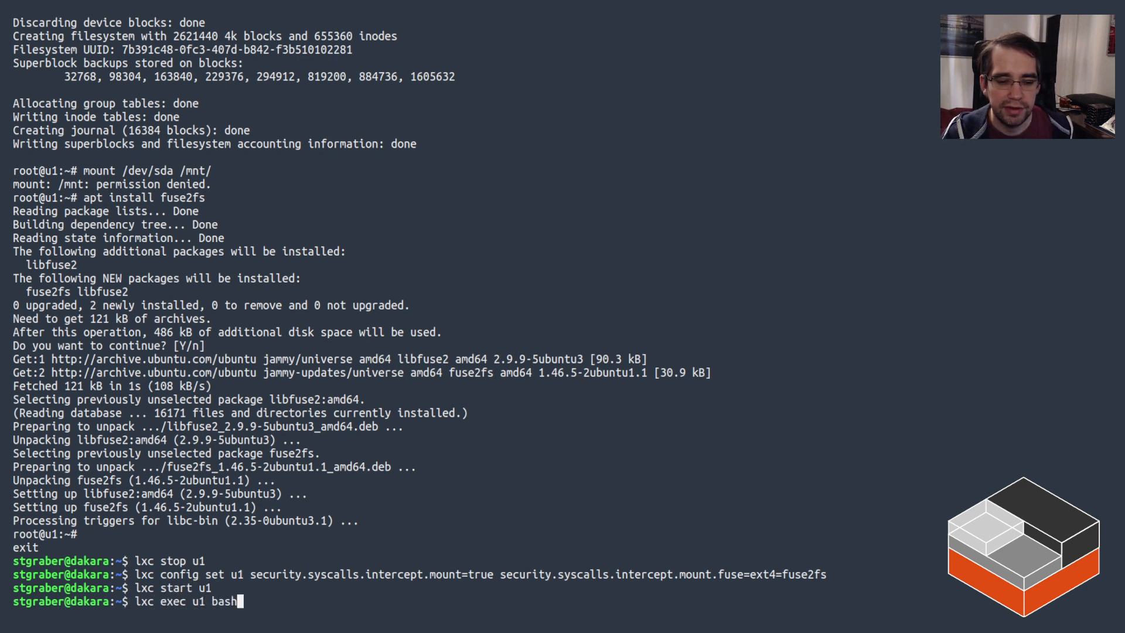
Step: Mount /dev/sda on /mnt in u1, then check it with ls -lh and df
text(ls -lh /dev/sda)
text(mount /dev/sda /mnt)
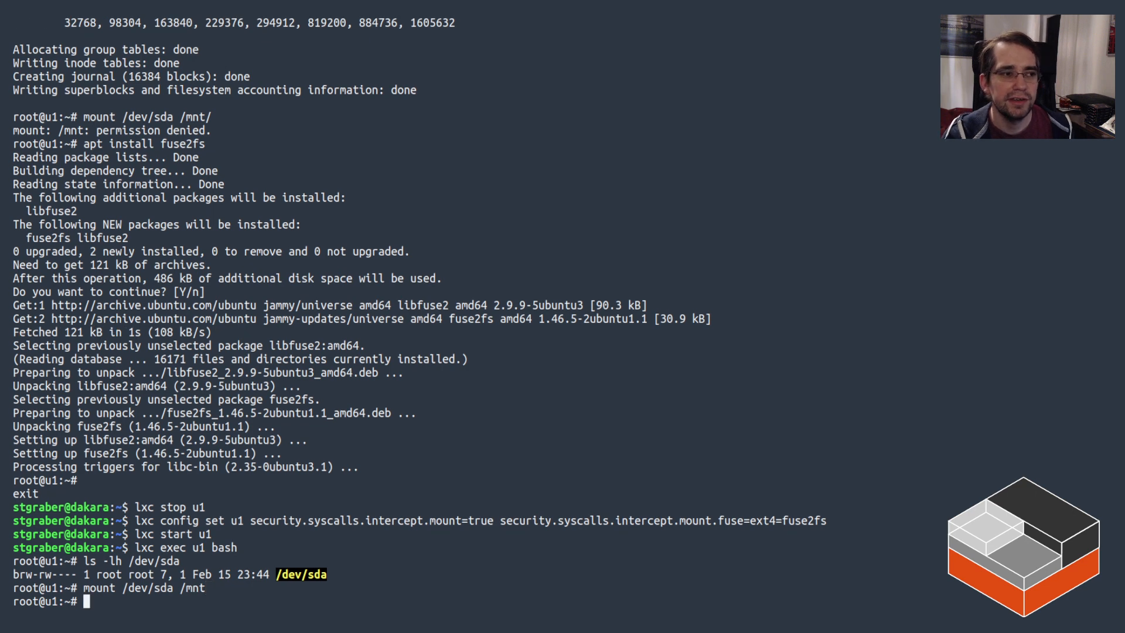
text(df -h /mnt/)
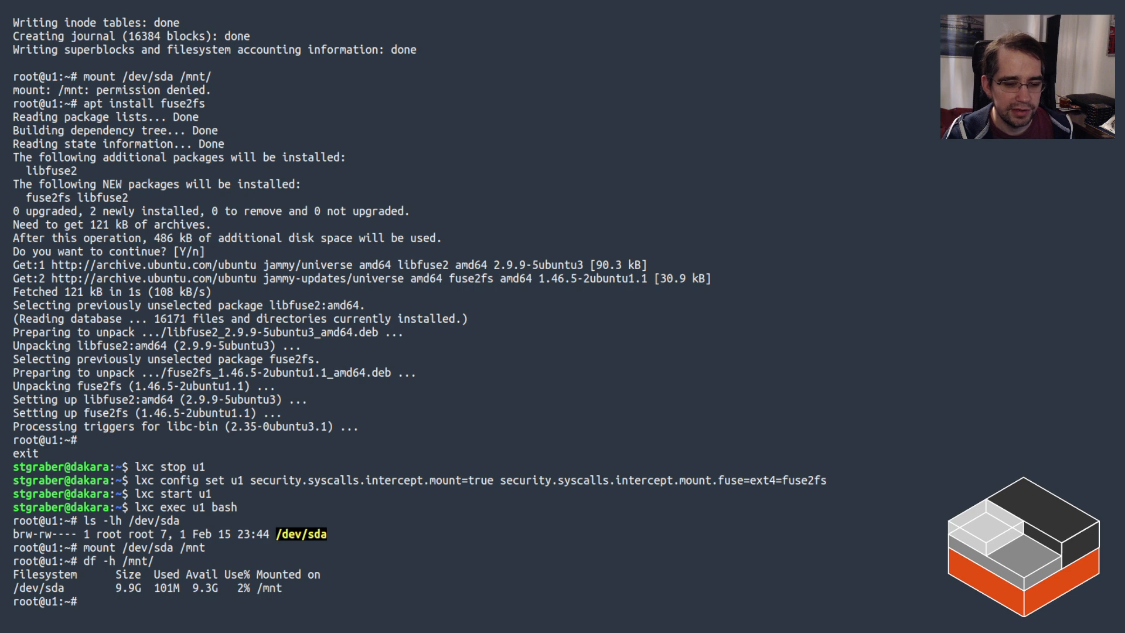
text(ls -lh /mnt/)
text(ps fauxww)
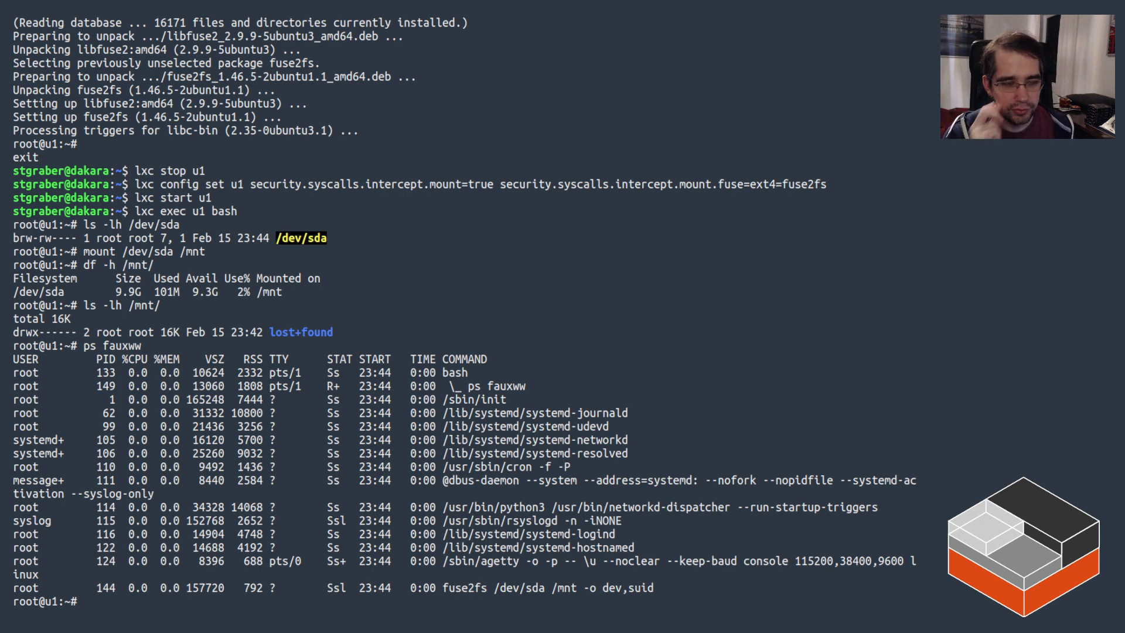
Step: Exit u1, clear the screen, and show config of s-shf-cluster:docker01 with --project stgr
text(exit)
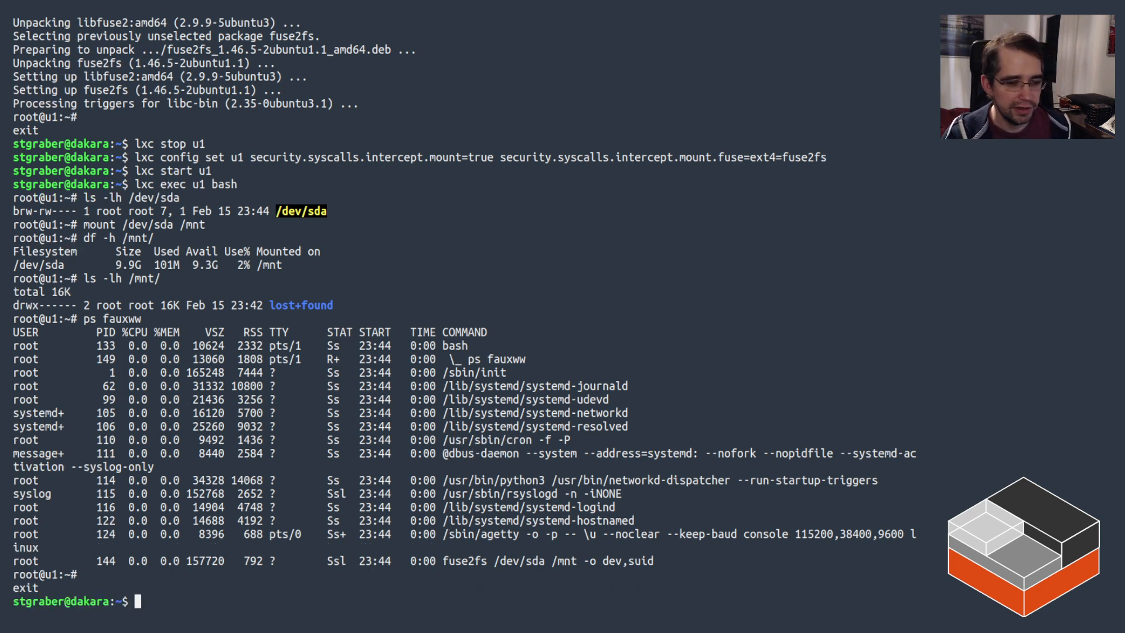
text(clear)
text(lxc config show s-shj)
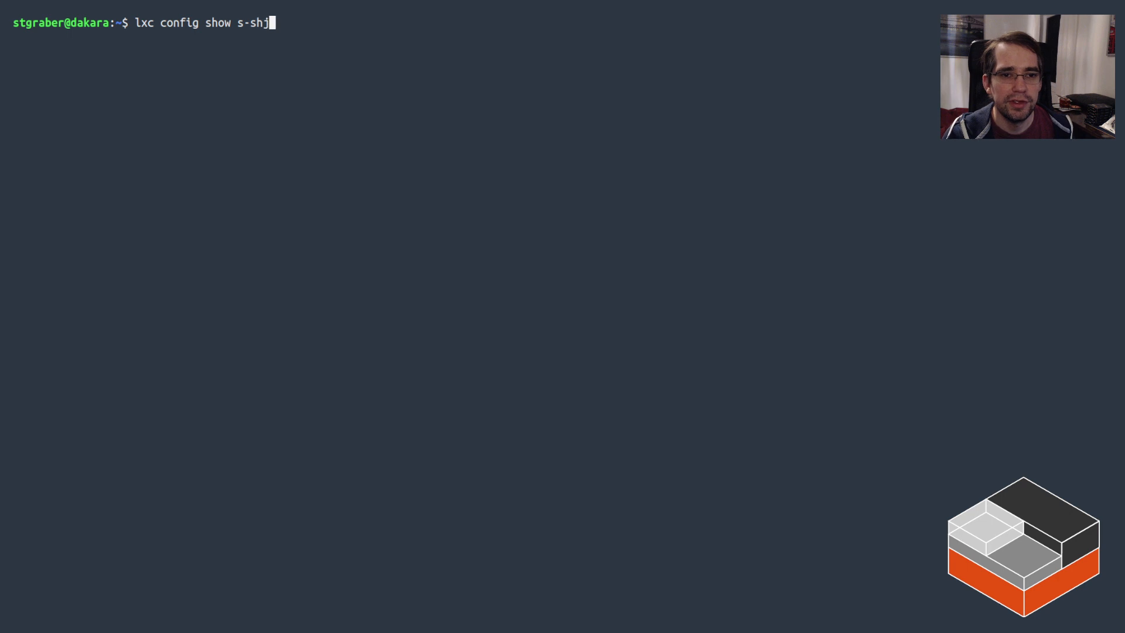
text(f-cluster:docke)
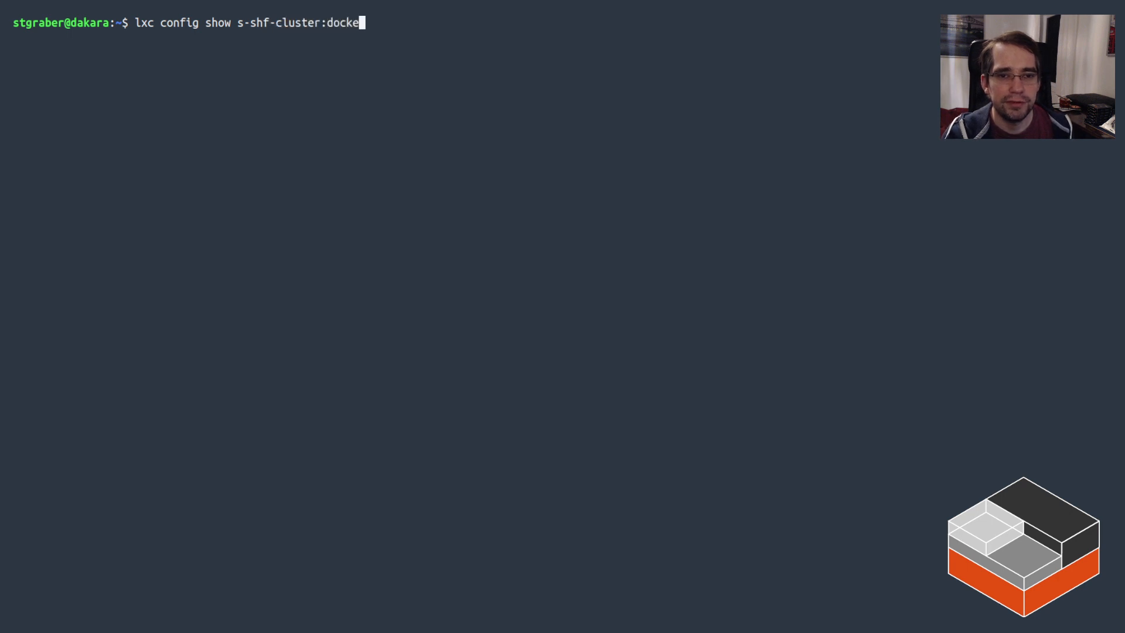
text(r01)
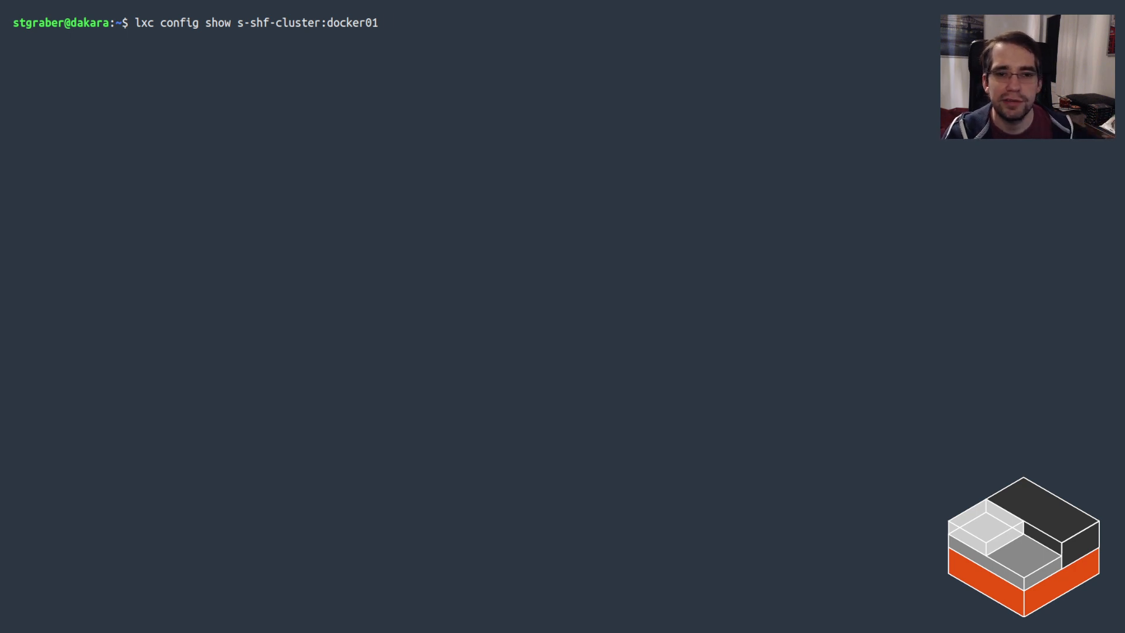
text(--project stgr)
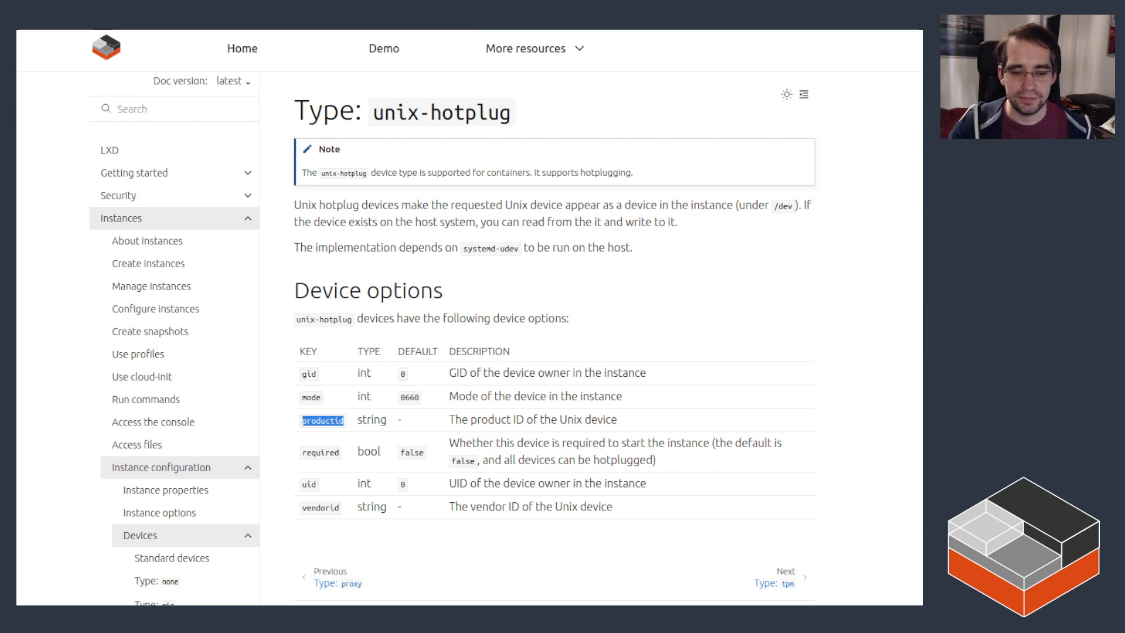
Step: Scroll the unix-hotplug reference page to view its device options table
scroll(down, 3)
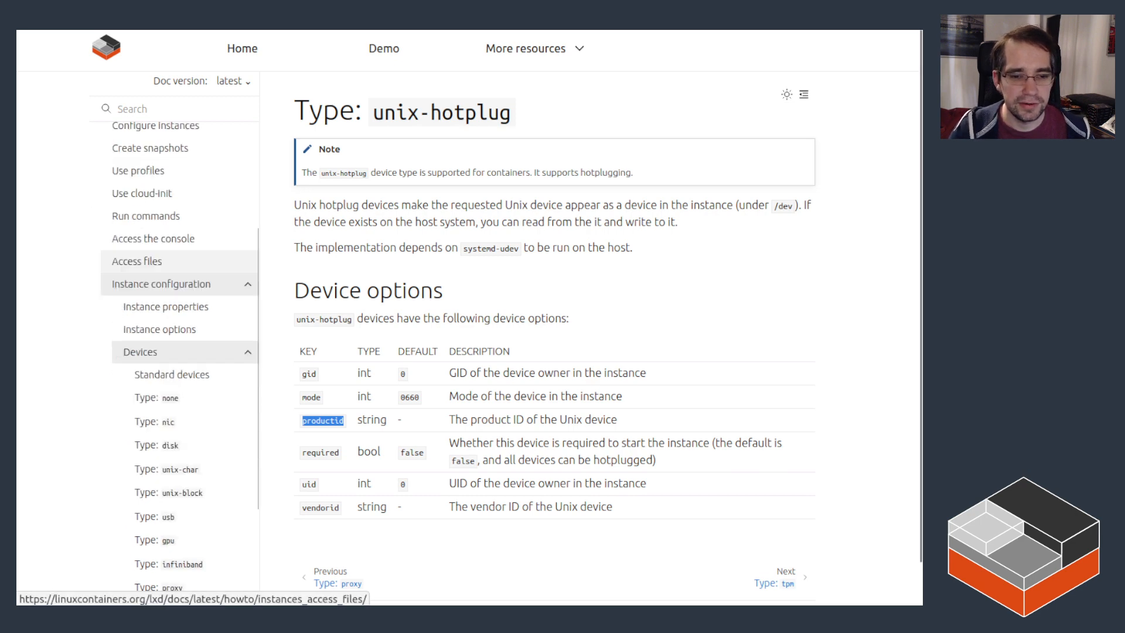
scroll(down, 3)
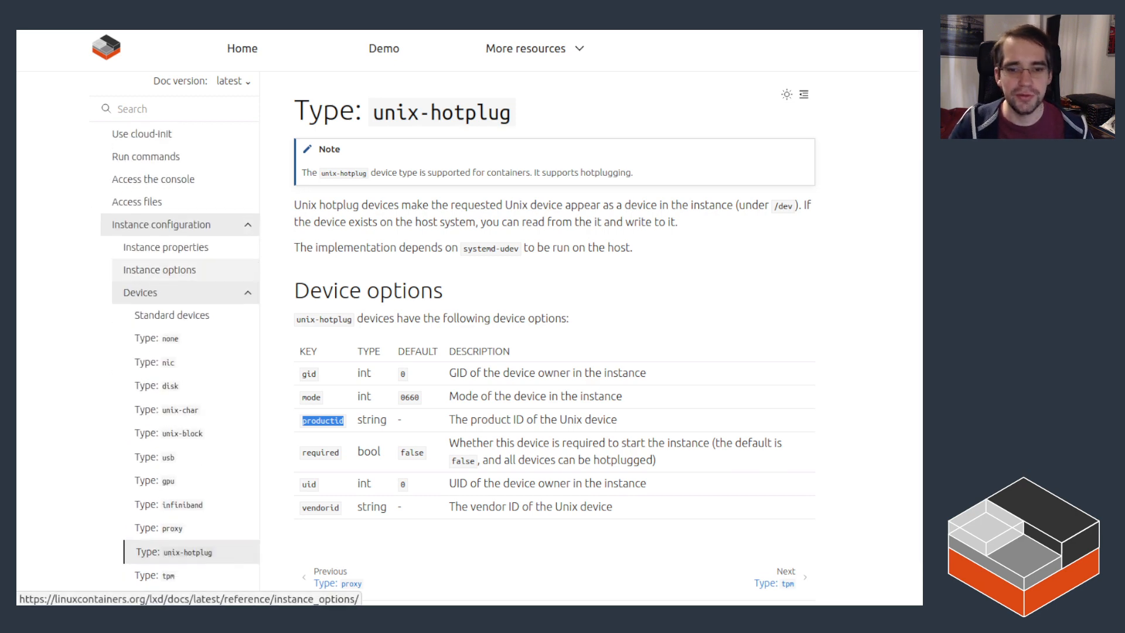